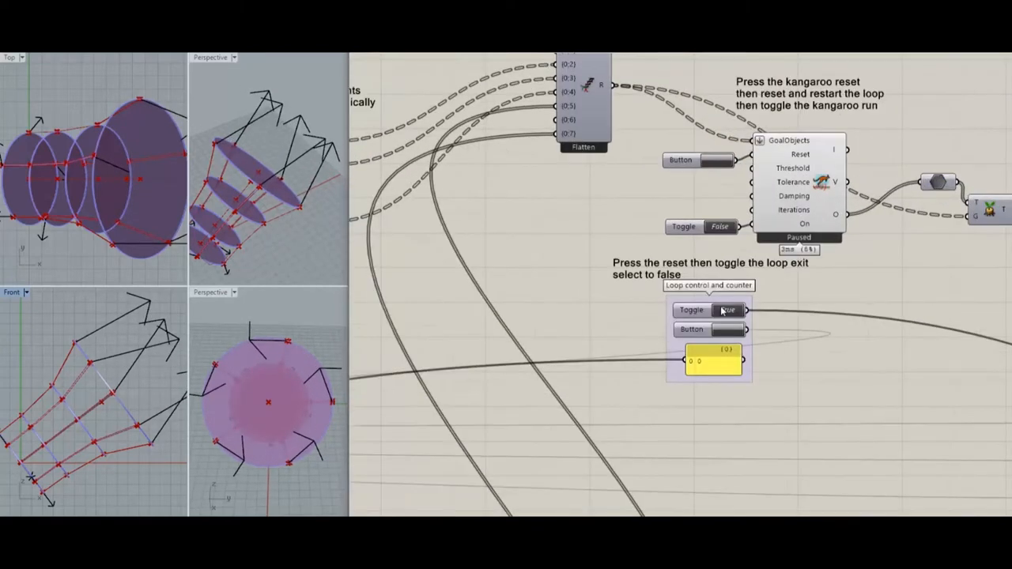
# - Switch the loop exit on, reset the Kangaroo solver, and restart the simulation run
pyautogui.click(713, 309)
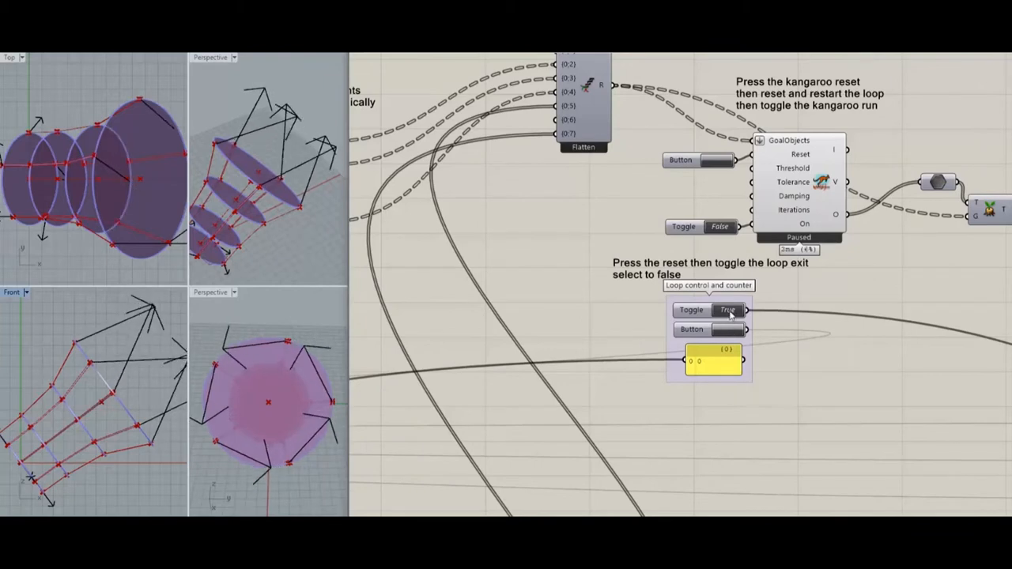
pyautogui.click(725, 309)
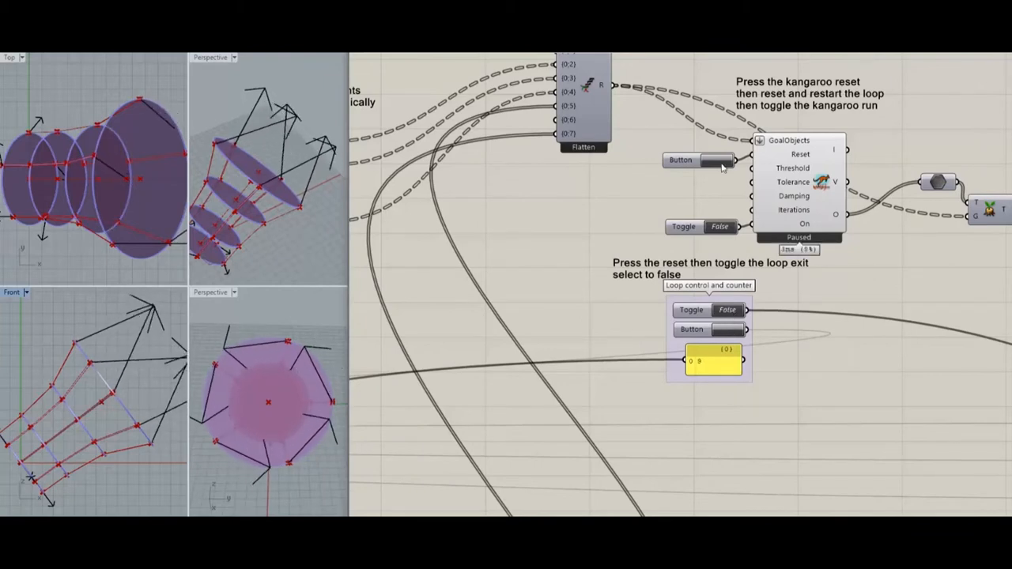
pyautogui.click(708, 160)
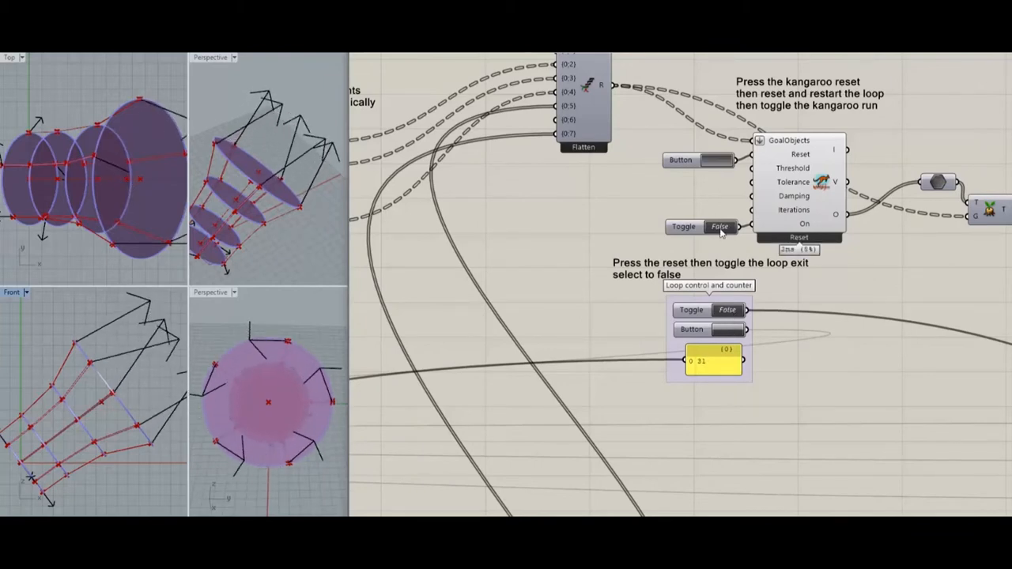
pyautogui.click(700, 160)
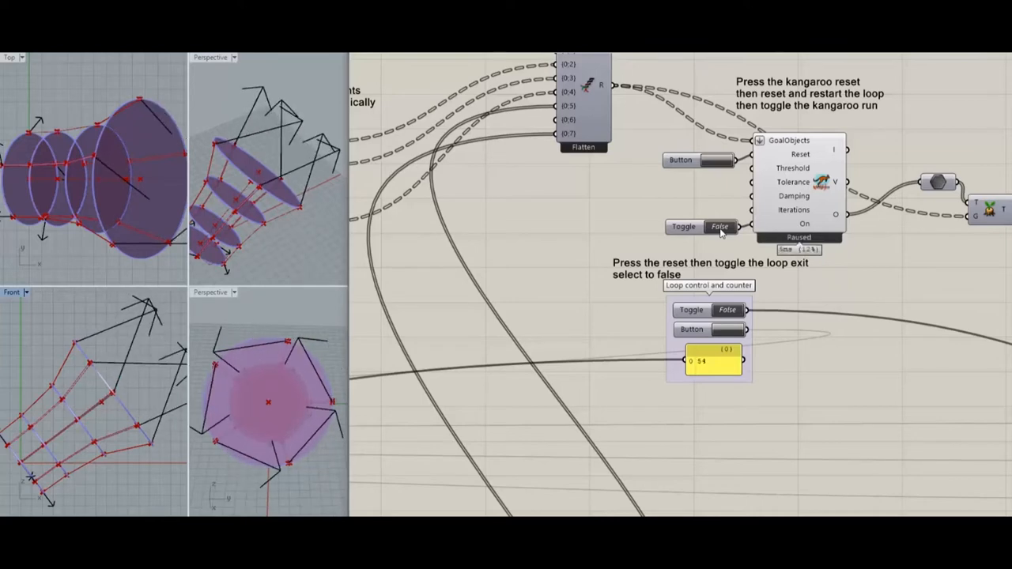
pyautogui.click(719, 227)
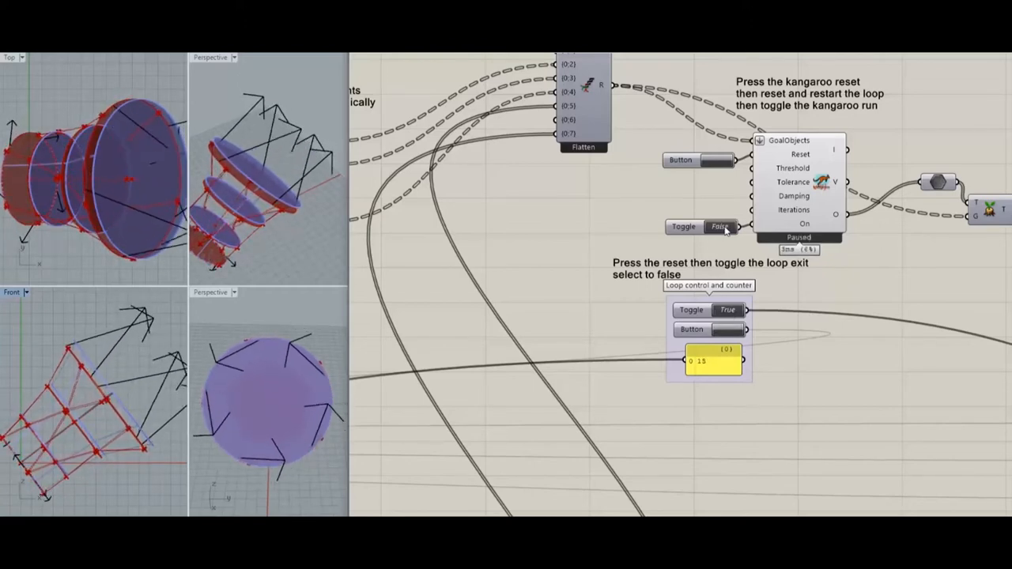
# - Stop the Kangaroo run so the discs return to their undeformed starting shape
pyautogui.click(720, 227)
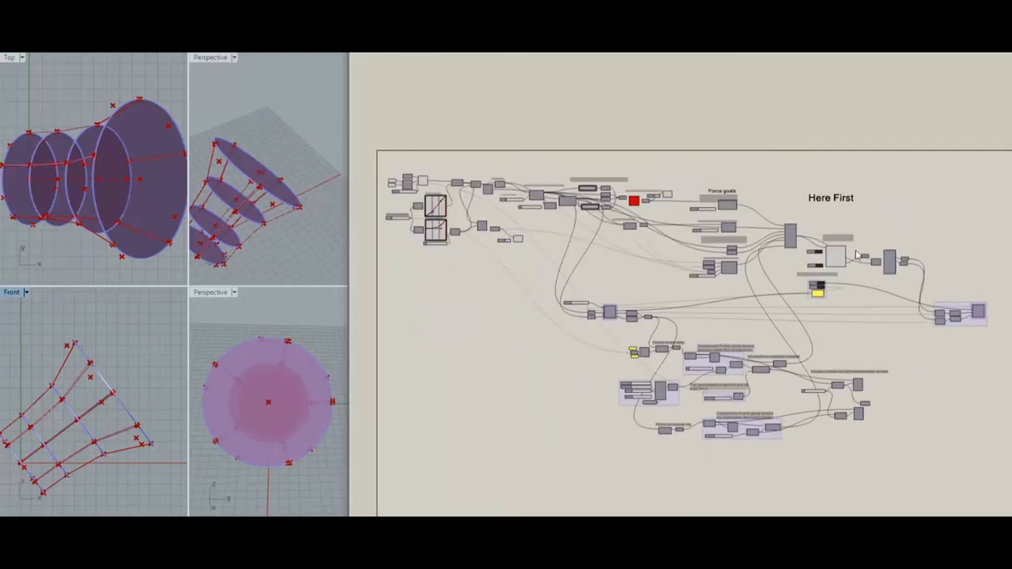
# - Zoom into the disk setup group showing disc count 3 and diameter 62
pyautogui.click(834, 256)
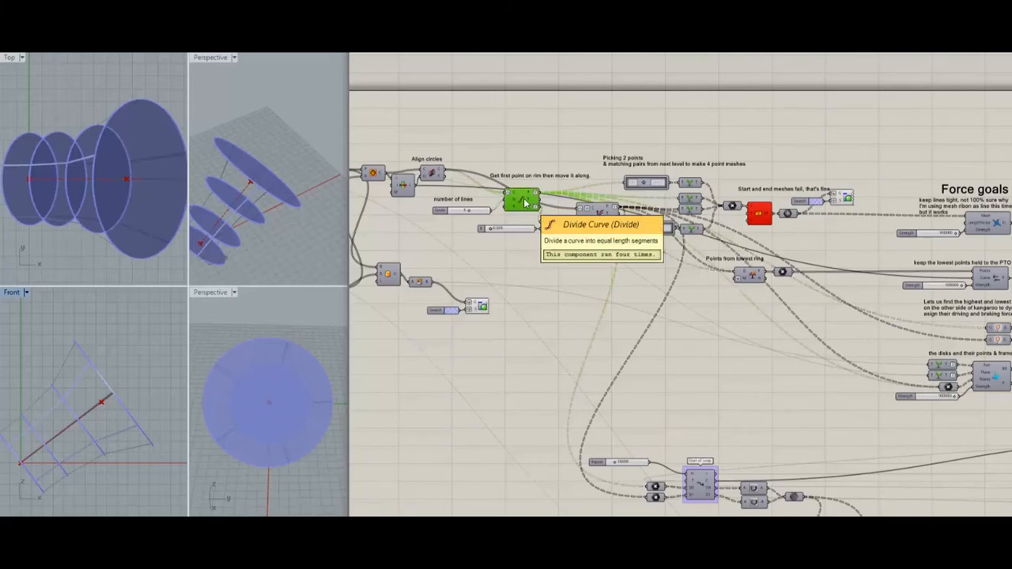
pyautogui.moveTo(522, 200)
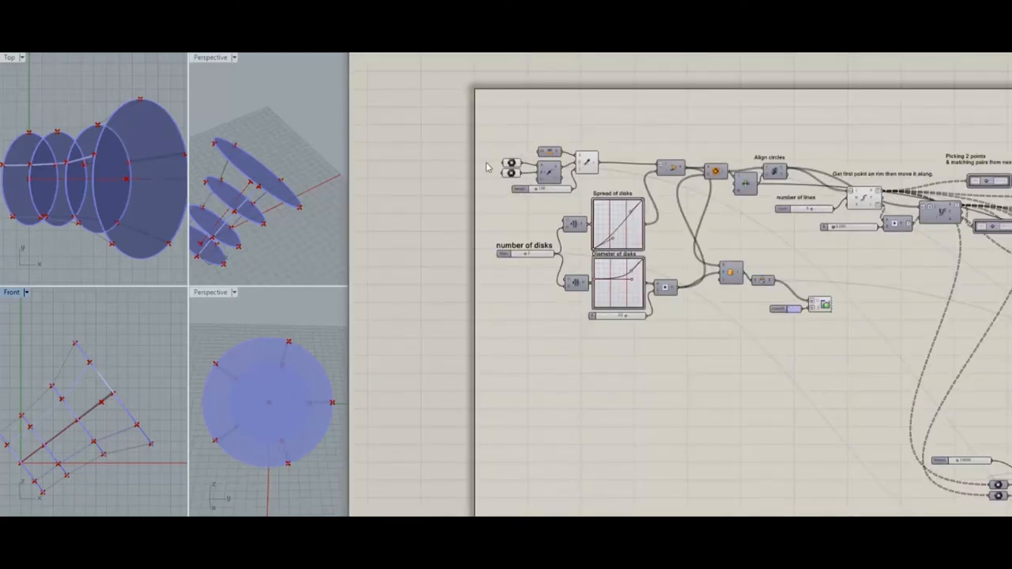
pyautogui.click(512, 164)
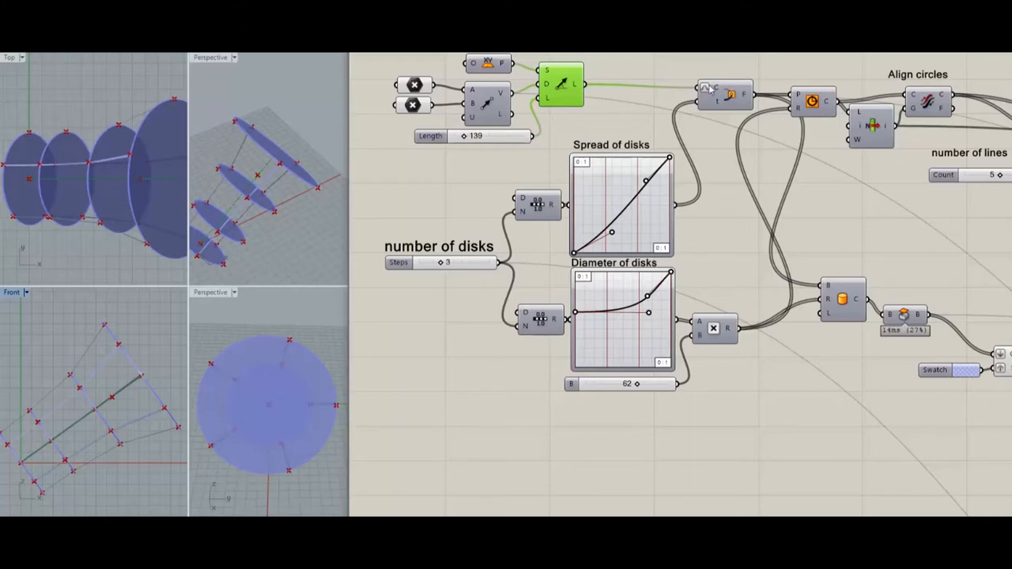
pyautogui.moveTo(589, 91)
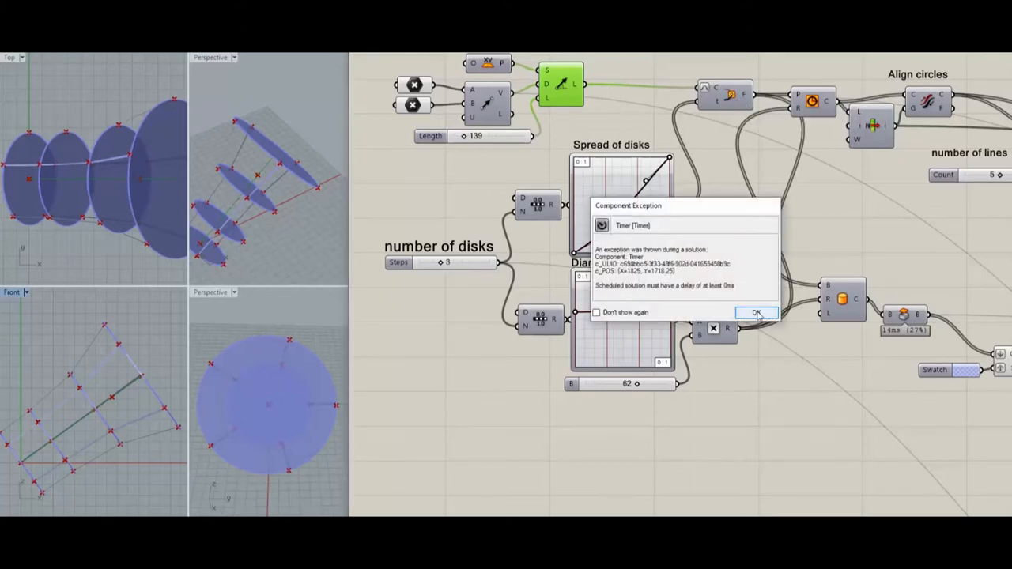
# - Dismiss the timer error, set disks to 4, and steepen the spread and diameter curves
pyautogui.click(754, 312)
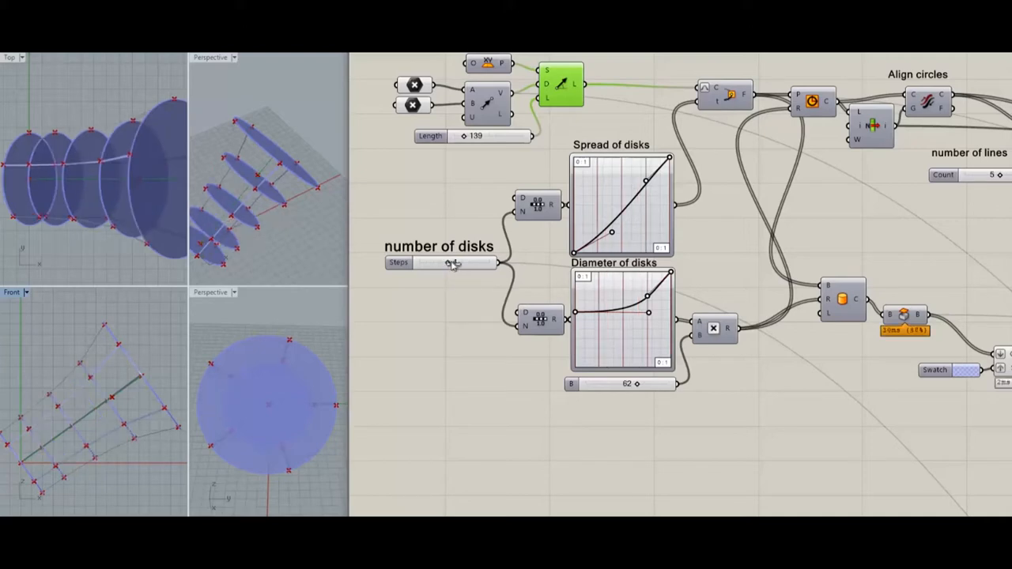
pyautogui.moveTo(451, 262); pyautogui.dragTo(455, 261)
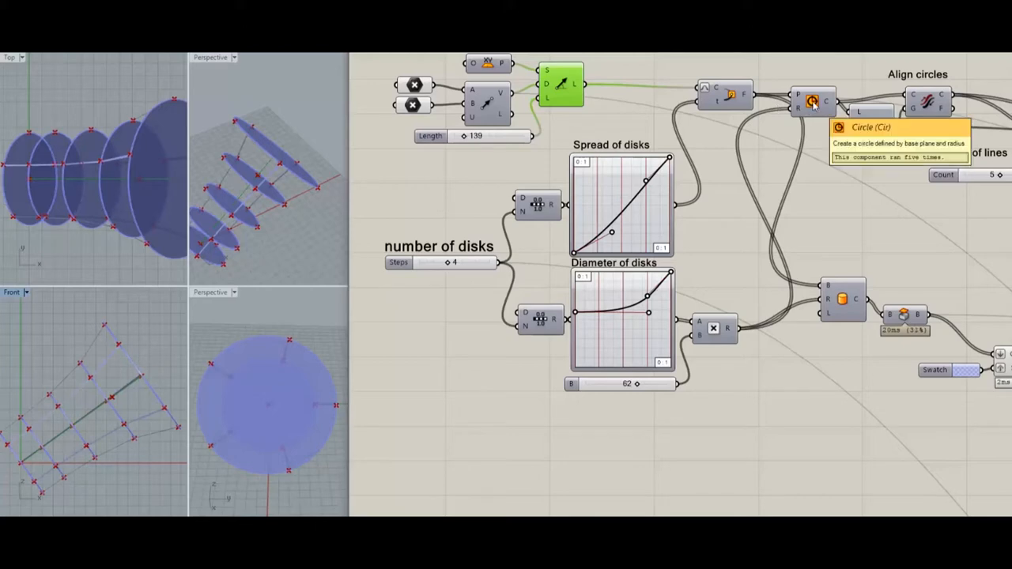
pyautogui.moveTo(696, 166)
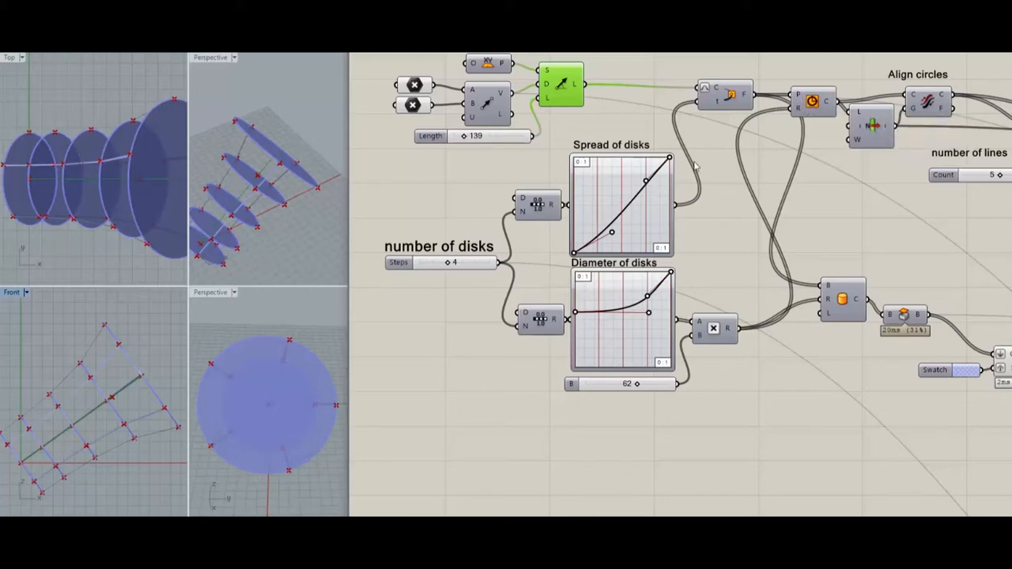
pyautogui.moveTo(653, 198)
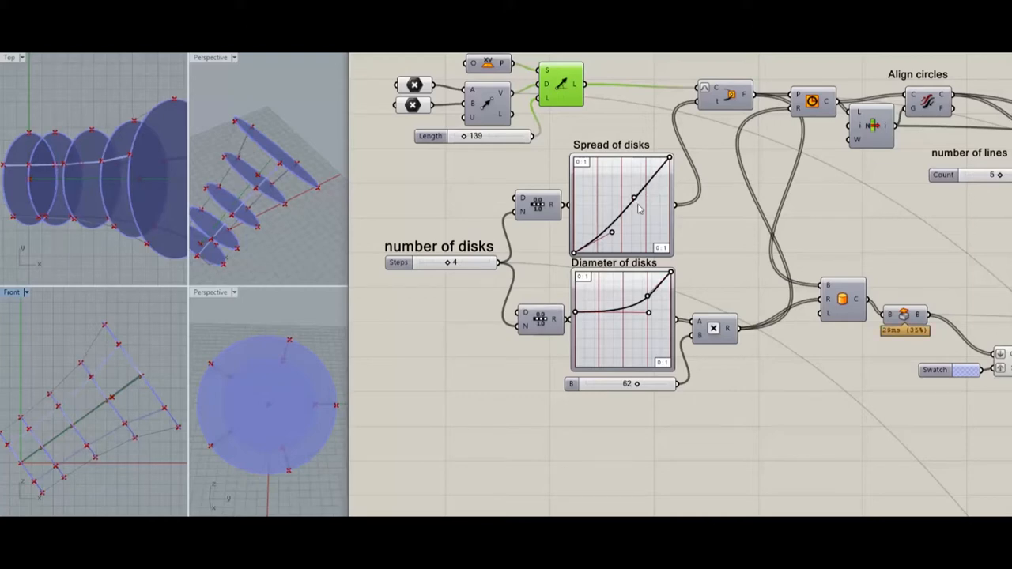
pyautogui.moveTo(635, 196); pyautogui.dragTo(630, 204)
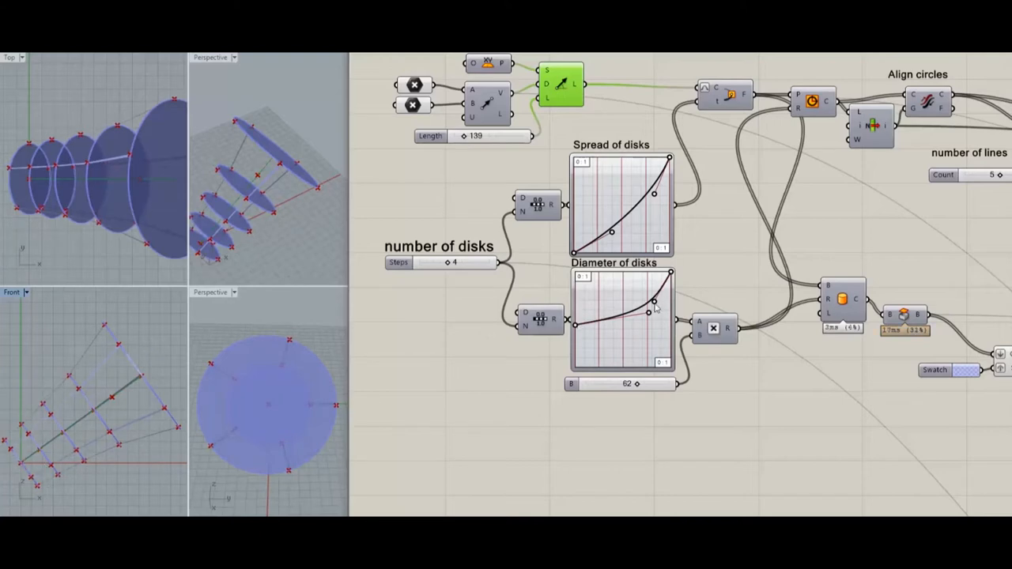
pyautogui.moveTo(656, 308); pyautogui.dragTo(660, 317)
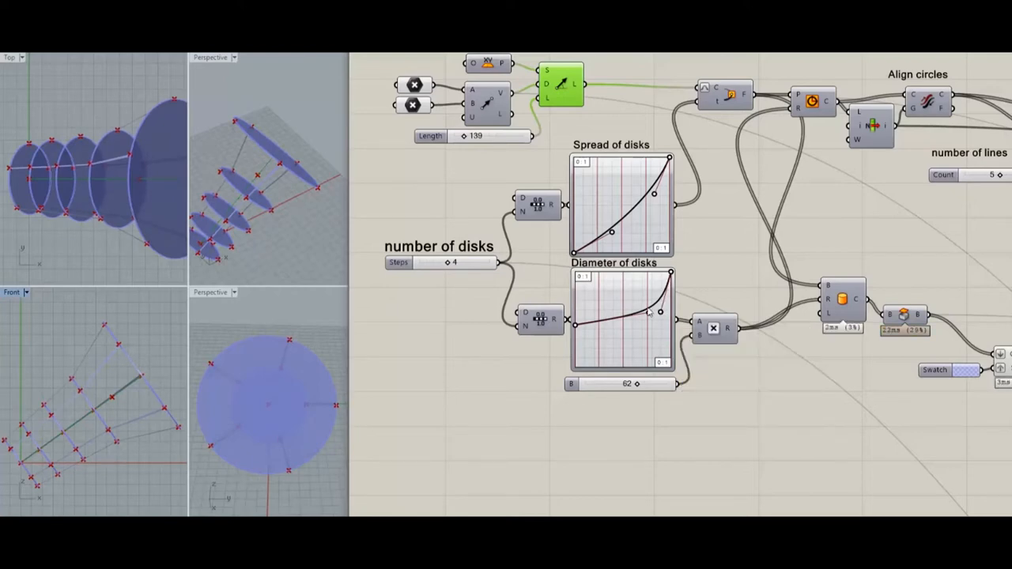
pyautogui.moveTo(660, 312); pyautogui.dragTo(658, 324)
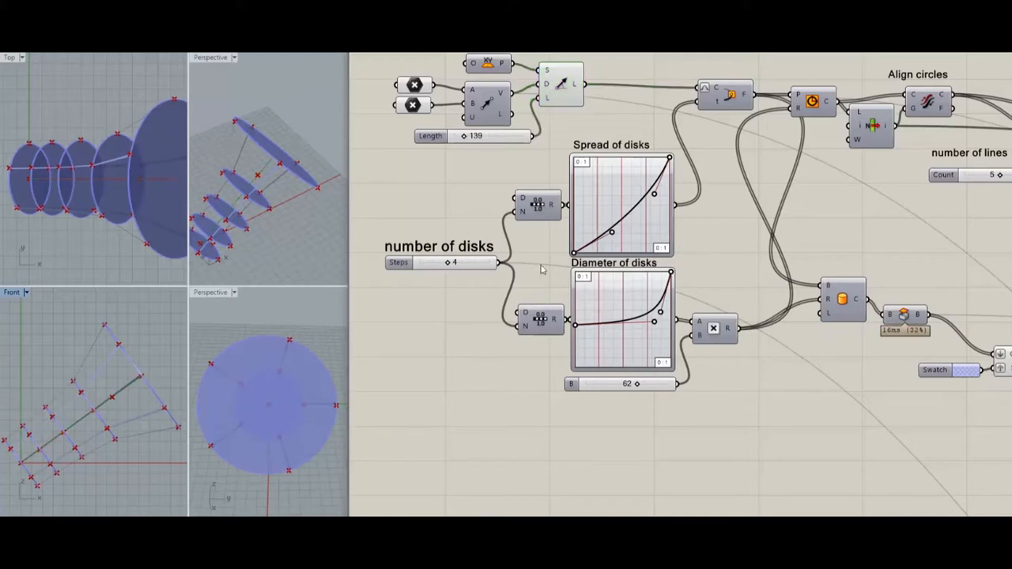
pyautogui.moveTo(79, 431)
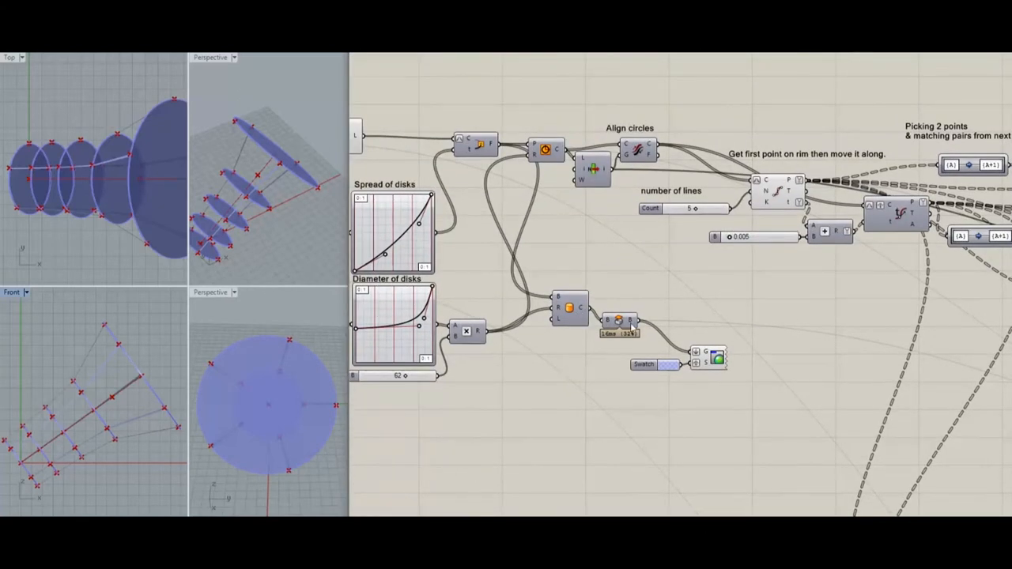
# - Toggle Preview on the Cylinder component that builds the disks
pyautogui.click(569, 309)
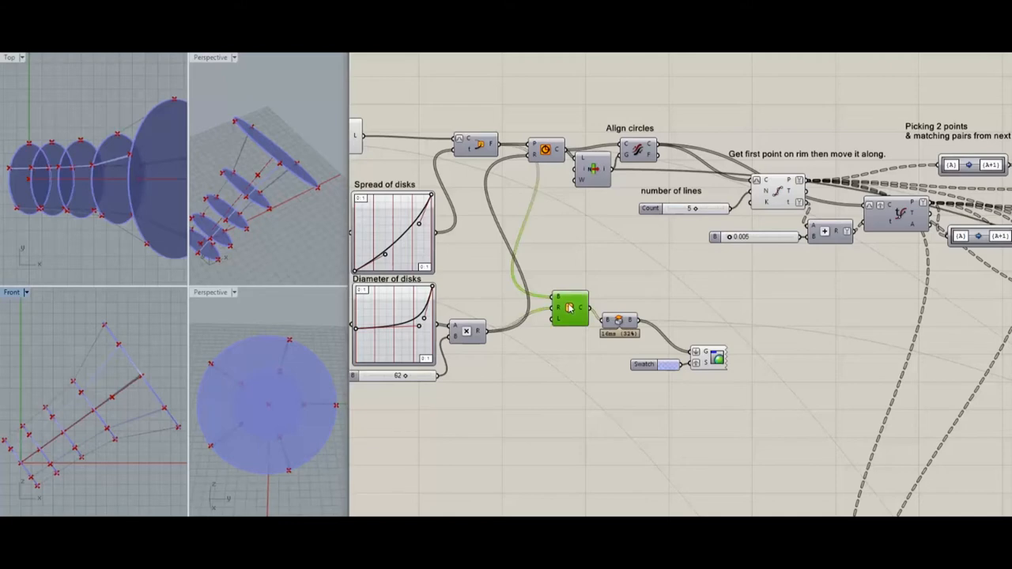
pyautogui.rightClick(570, 308)
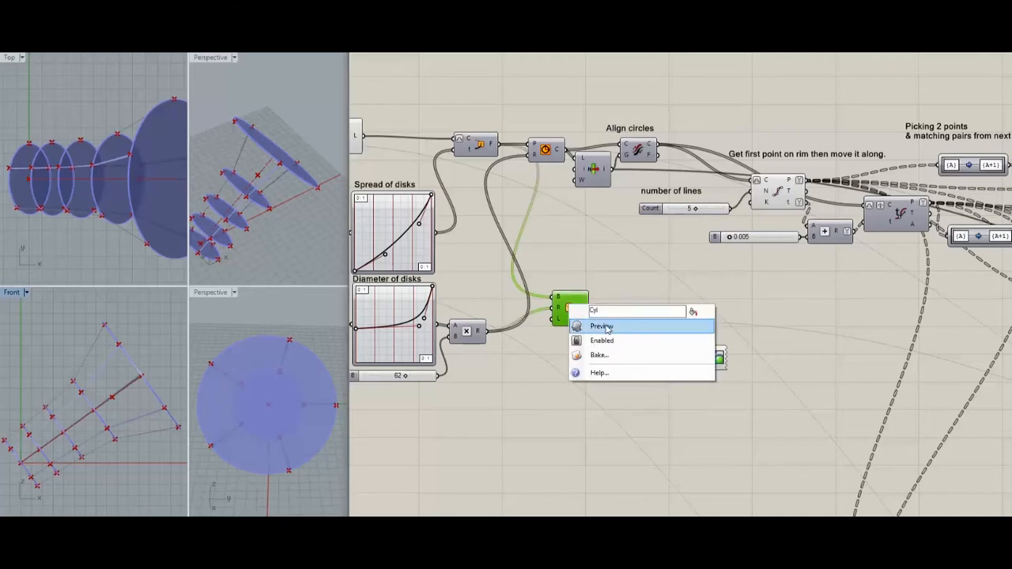
pyautogui.click(602, 326)
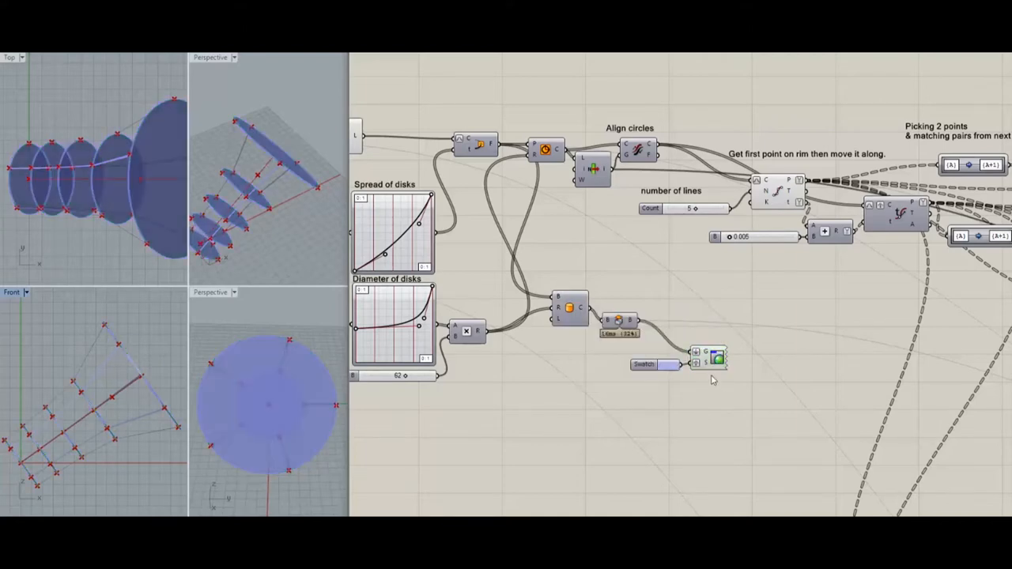
pyautogui.moveTo(716, 357)
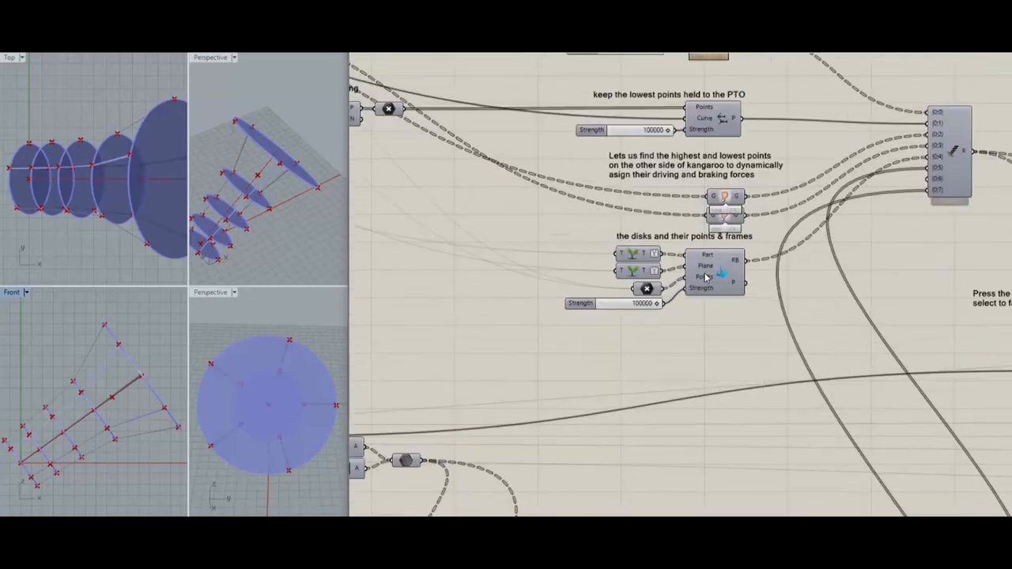
pyautogui.scroll(-3)
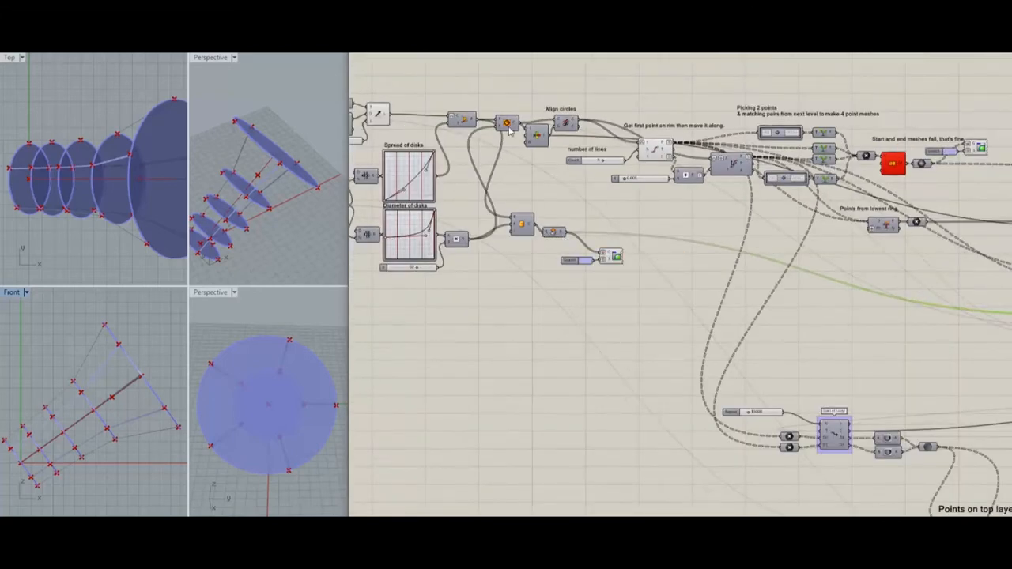
pyautogui.moveTo(506, 123)
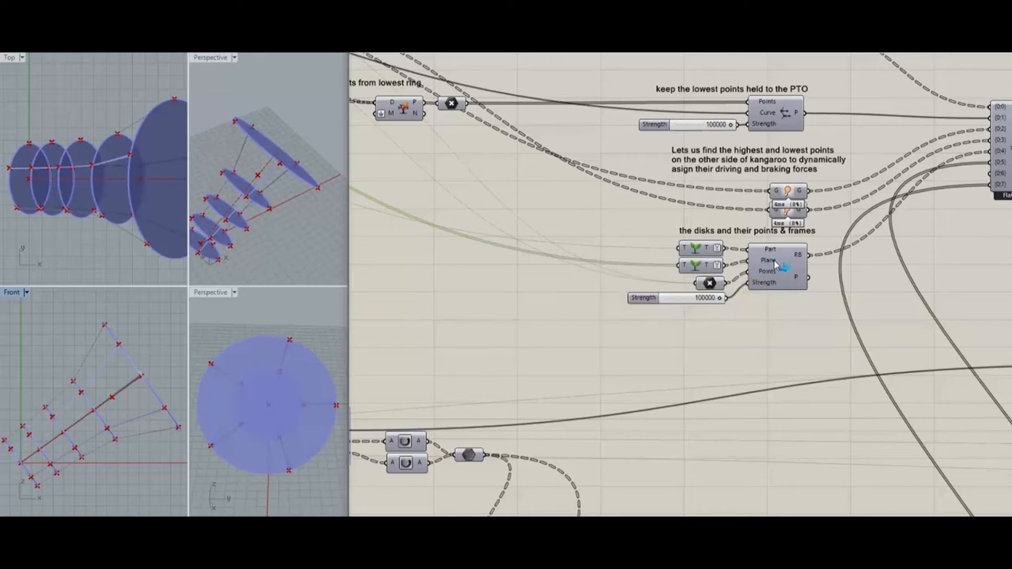
pyautogui.moveTo(769, 260)
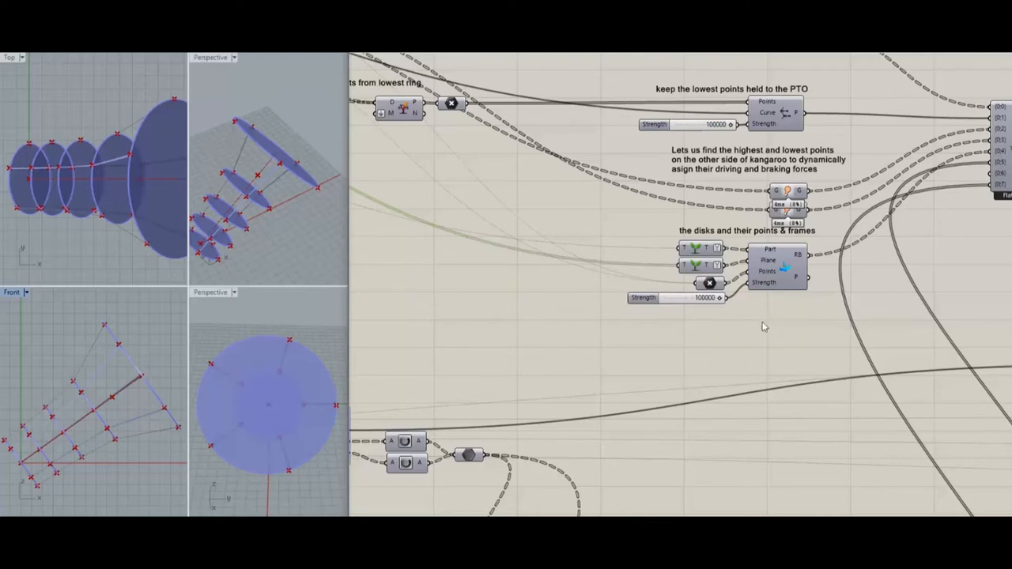
pyautogui.moveTo(767, 286)
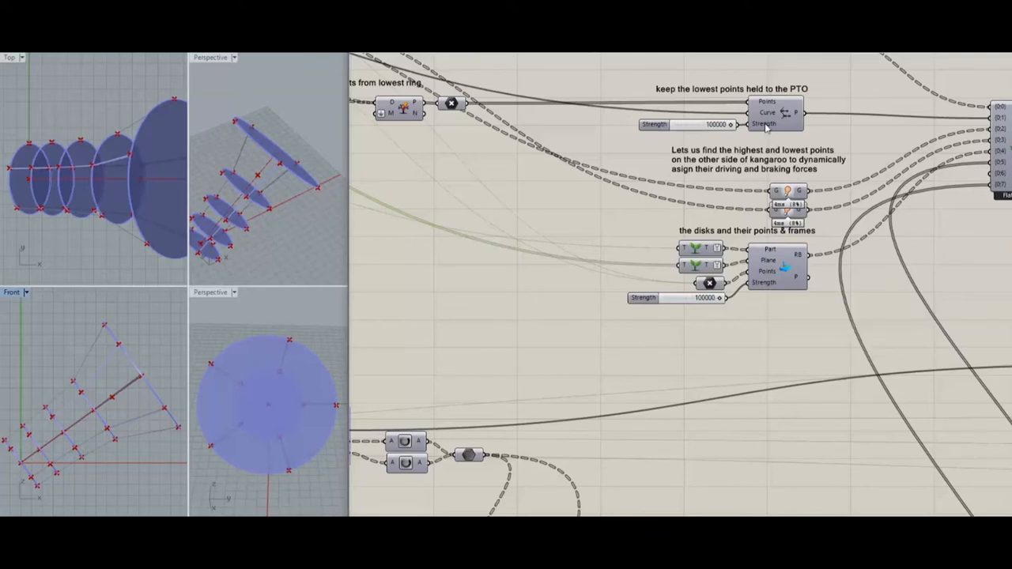
pyautogui.moveTo(789, 319)
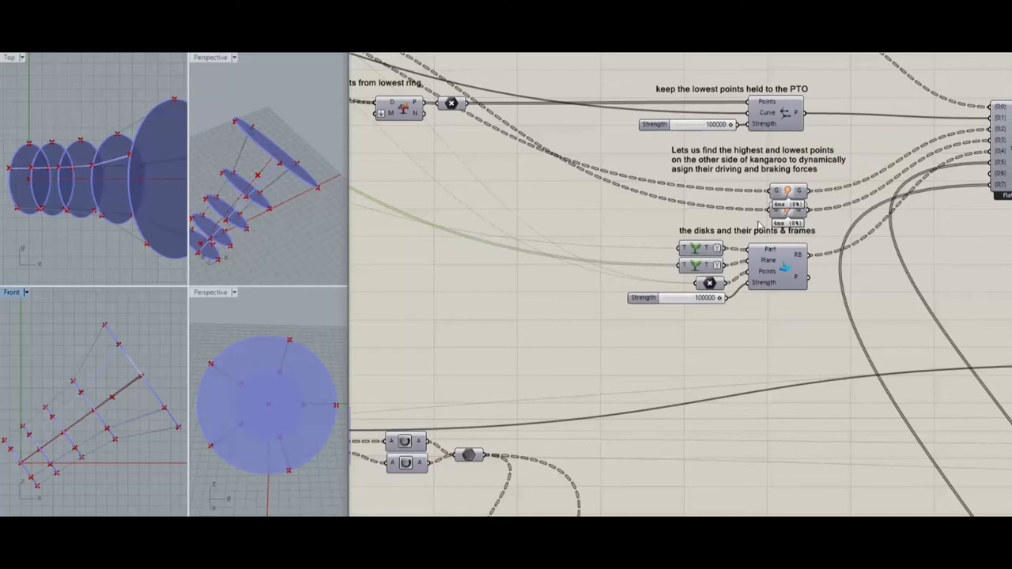
pyautogui.moveTo(765, 113)
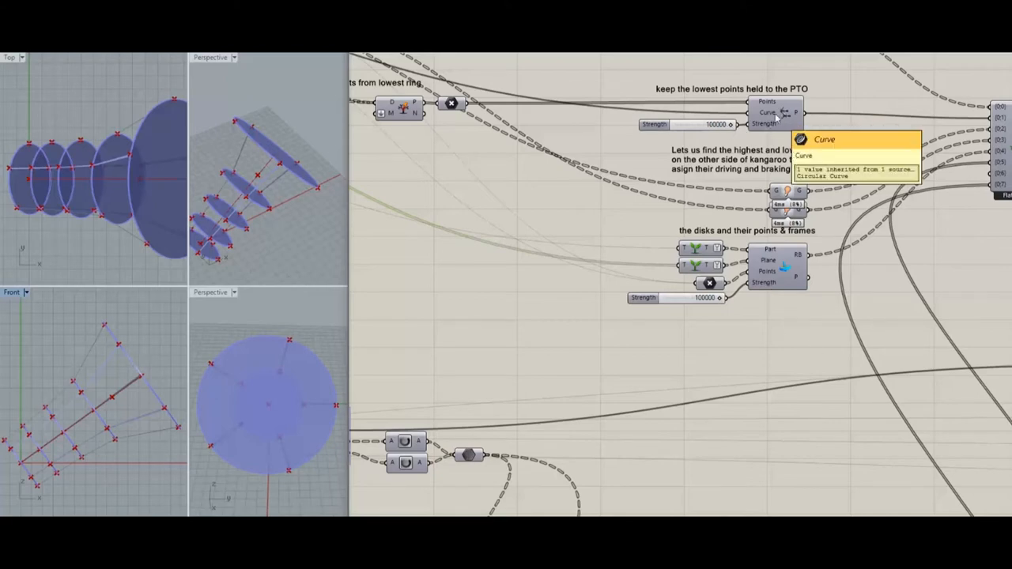
pyautogui.moveTo(323, 329)
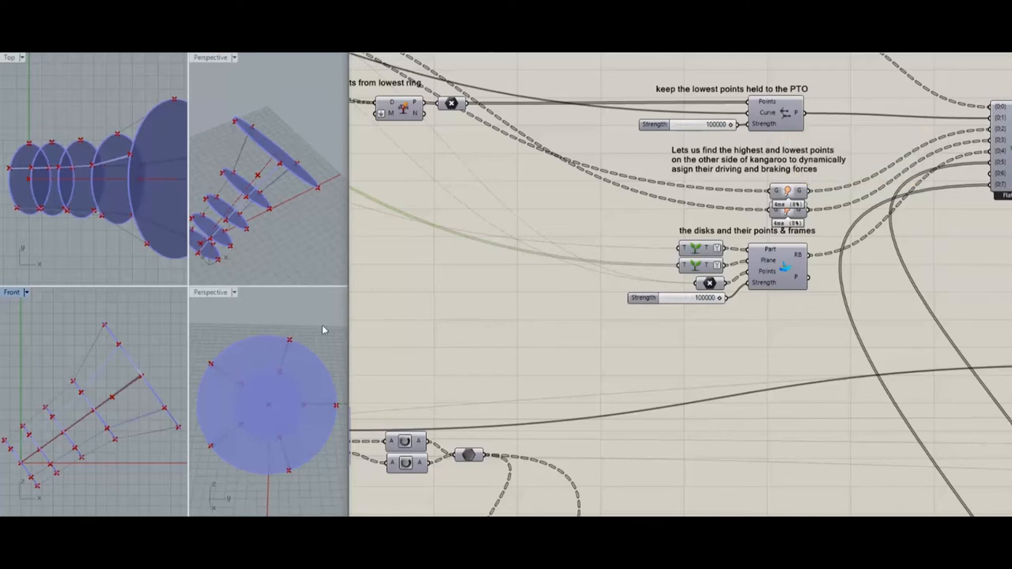
pyautogui.moveTo(34, 474)
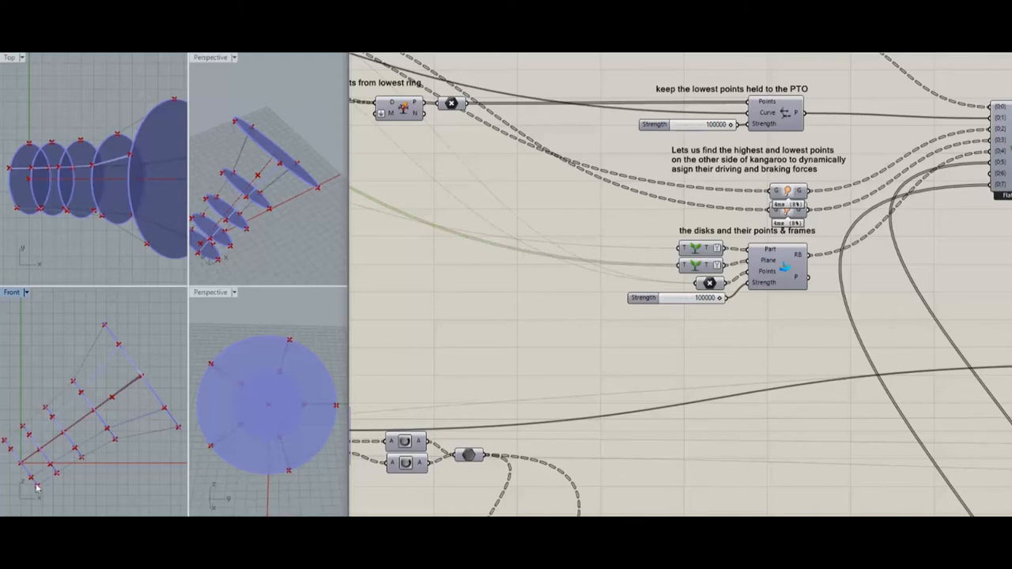
pyautogui.moveTo(787, 113)
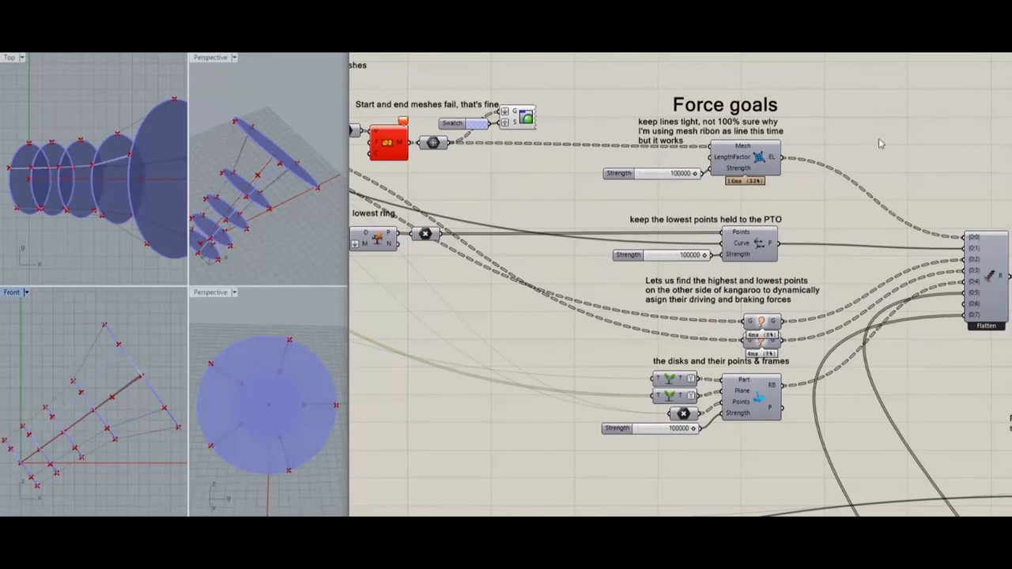
pyautogui.moveTo(901, 118)
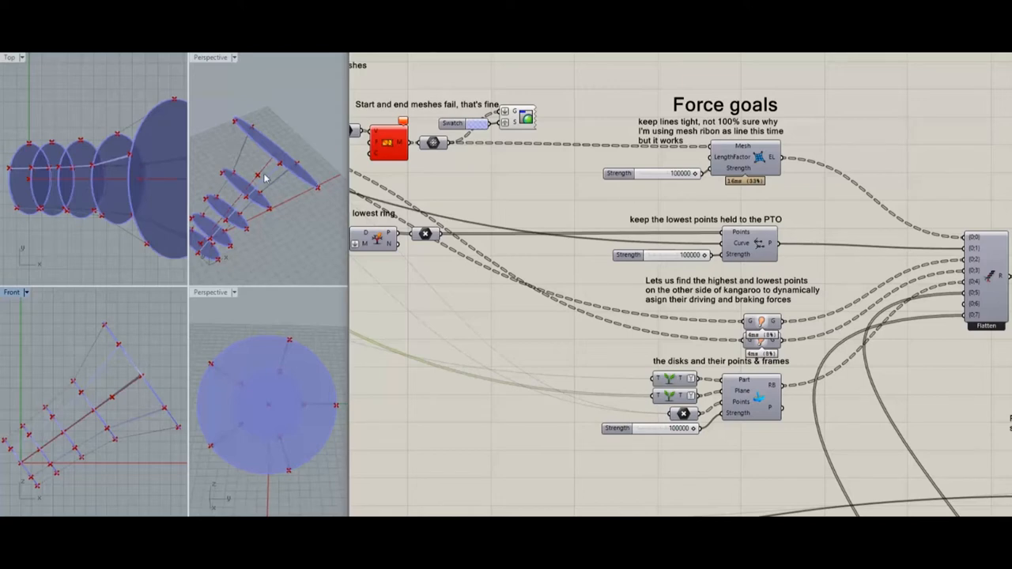
pyautogui.moveTo(295, 161)
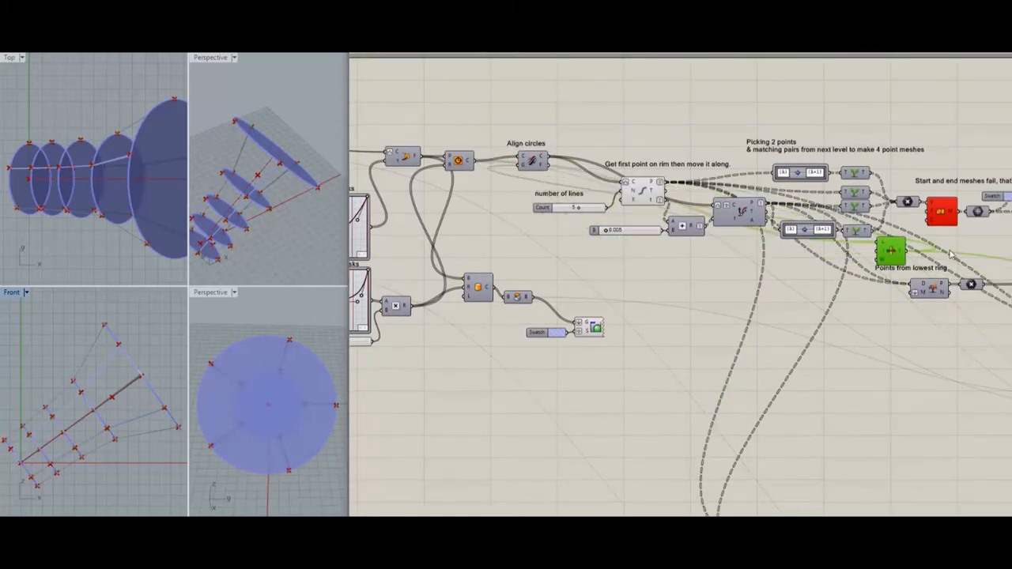
# - Drag the stray component from near 'Points from lowest ring' beside the Align circles group
pyautogui.moveTo(890, 252); pyautogui.dragTo(824, 298)
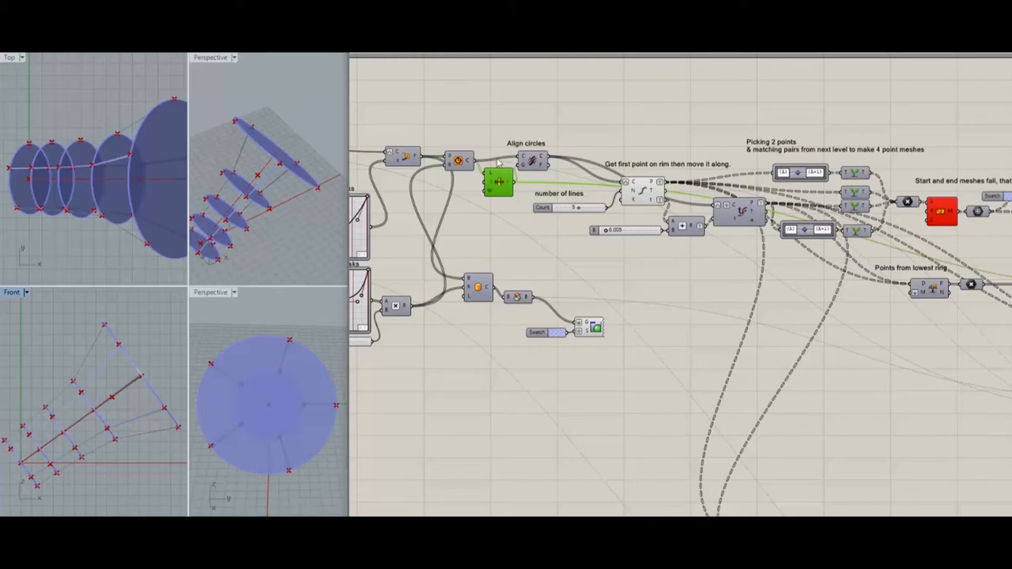
pyautogui.moveTo(497, 183)
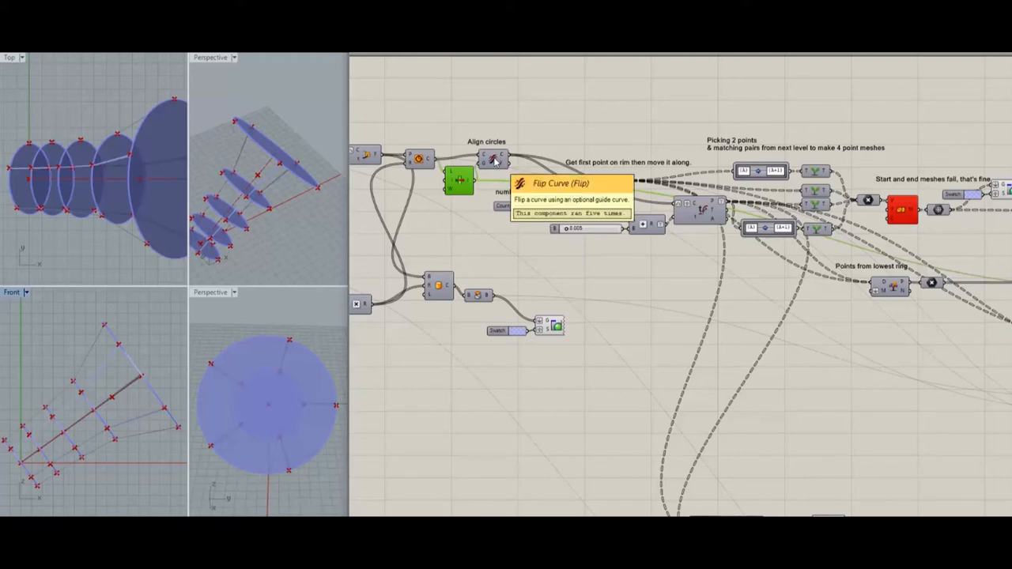
pyautogui.moveTo(526, 138)
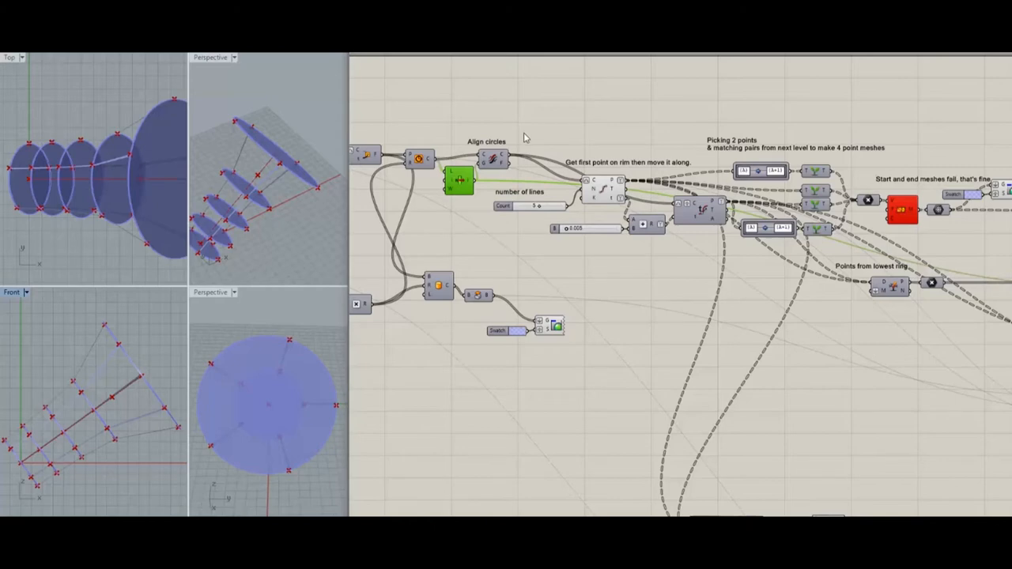
pyautogui.moveTo(610, 299)
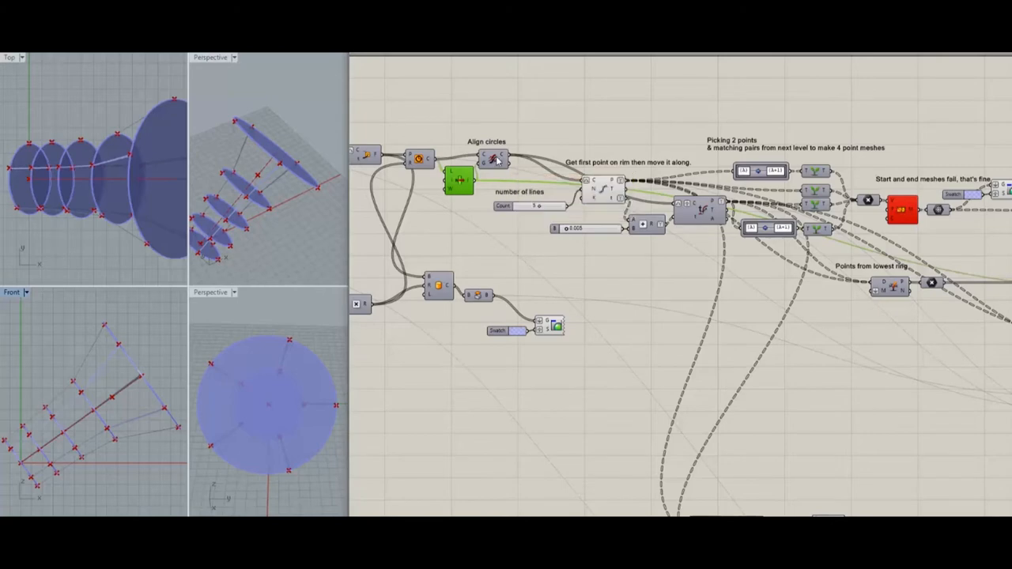
pyautogui.moveTo(504, 157)
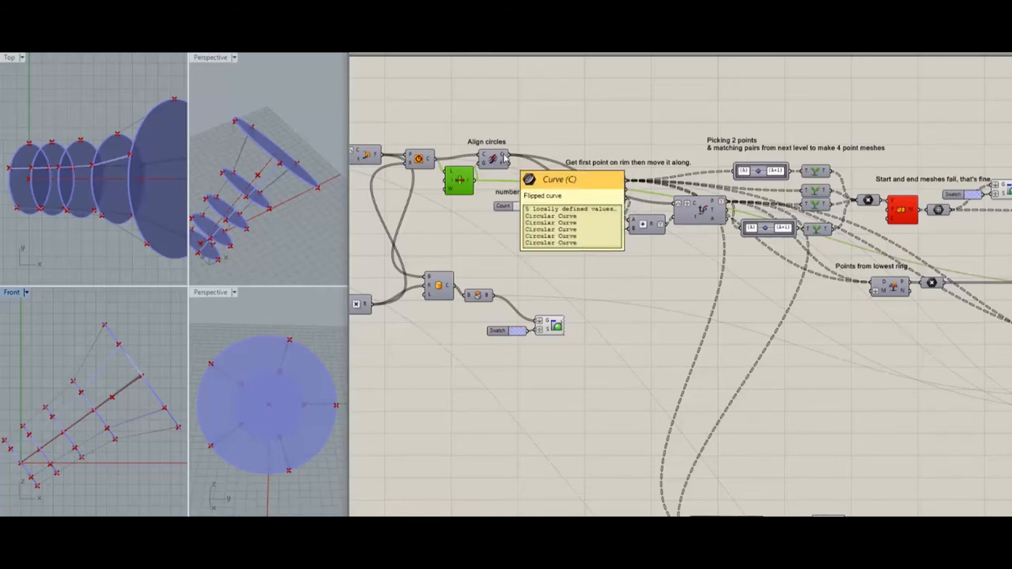
pyautogui.moveTo(619, 155)
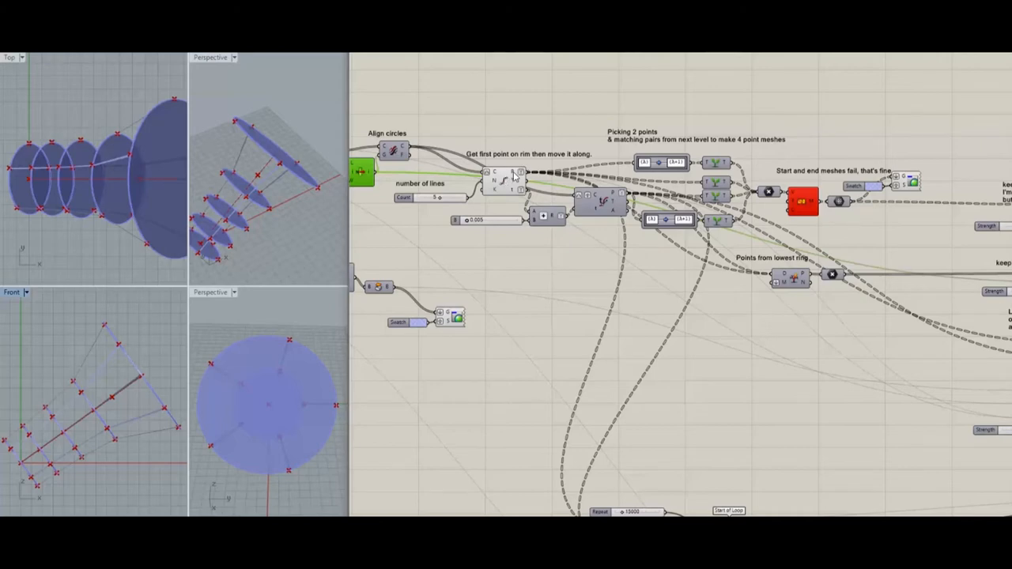
pyautogui.moveTo(504, 181)
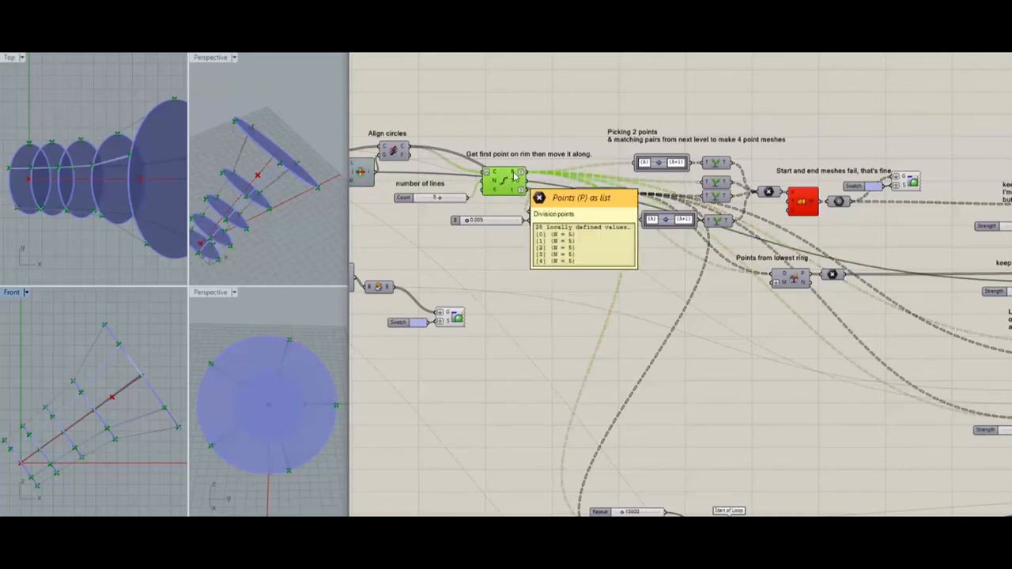
pyautogui.moveTo(411, 229)
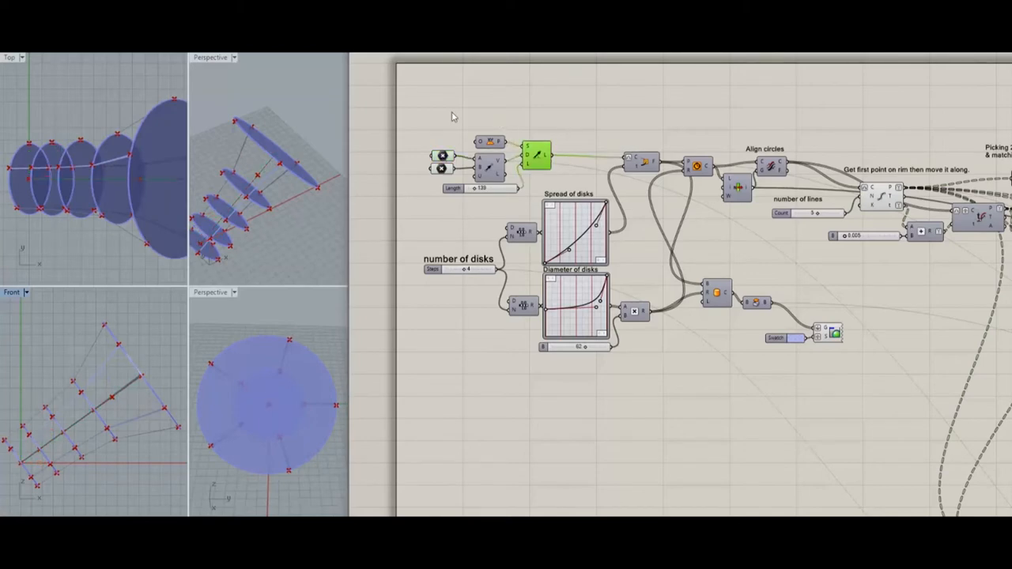
pyautogui.click(443, 163)
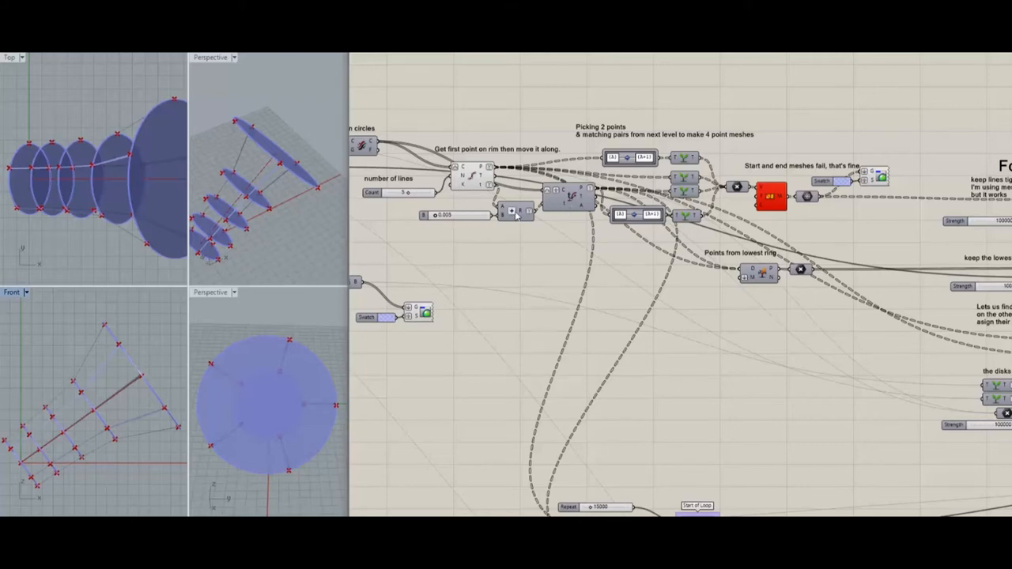
pyautogui.moveTo(482, 188)
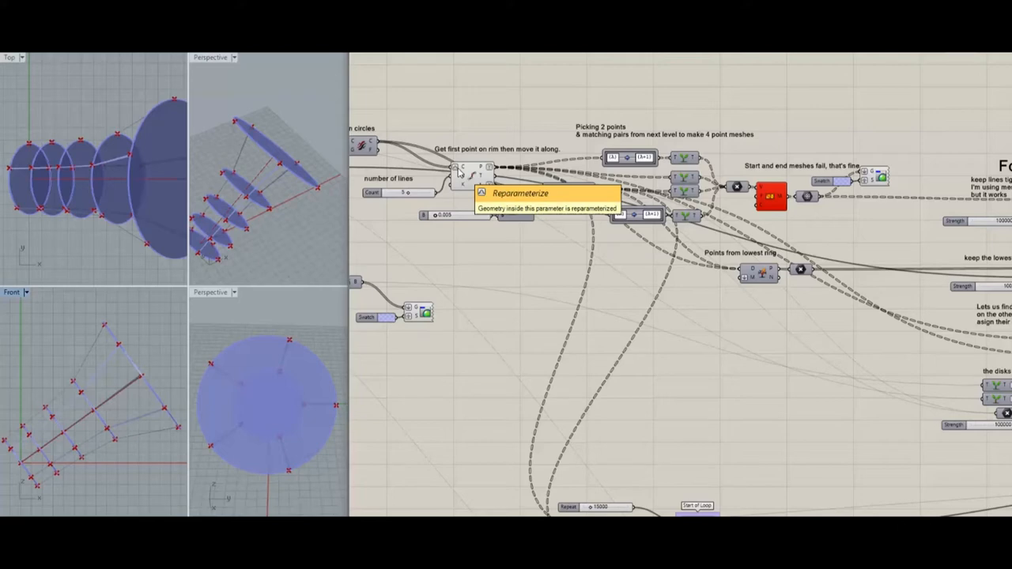
pyautogui.moveTo(464, 224)
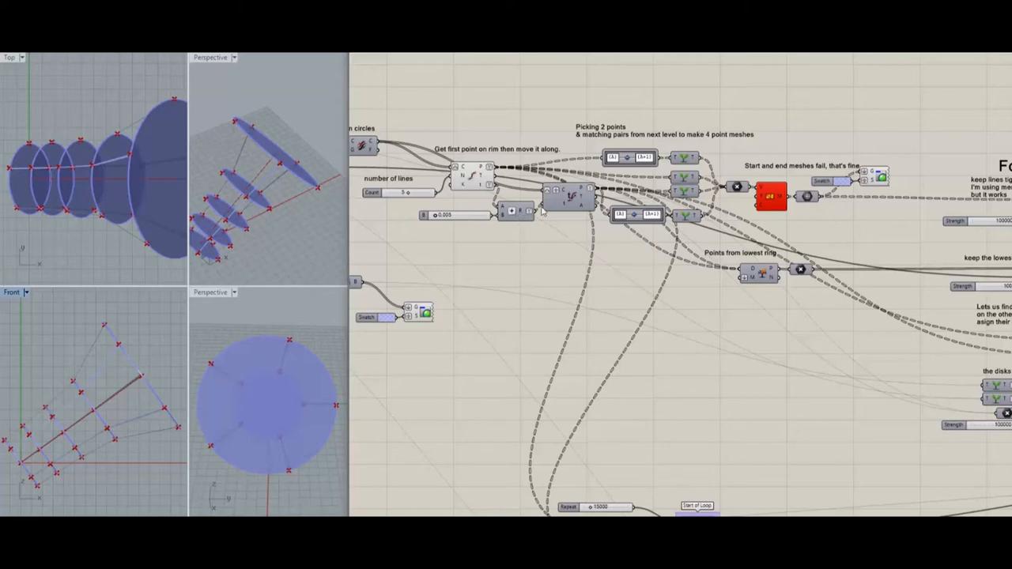
pyautogui.moveTo(278, 219)
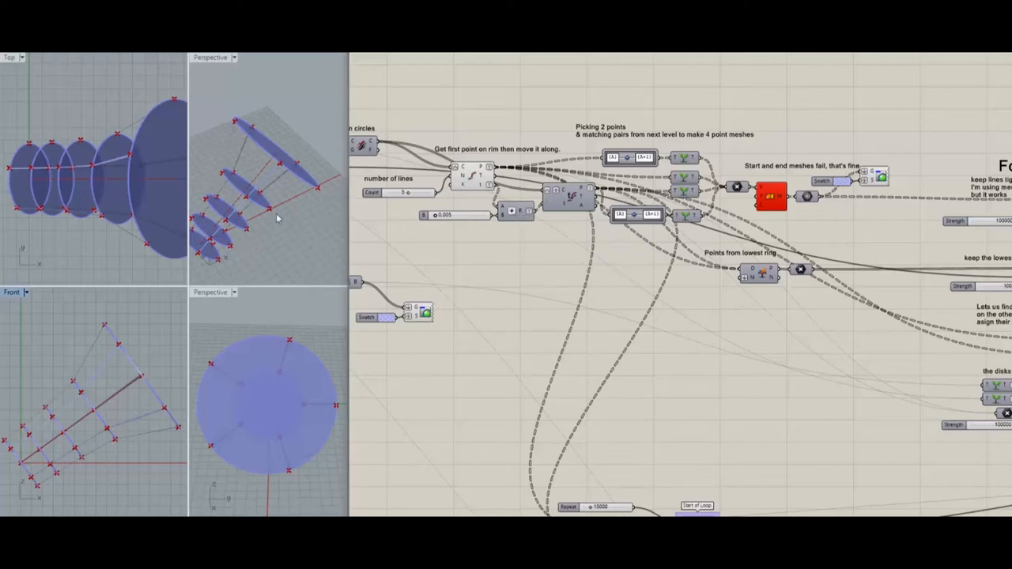
pyautogui.click(567, 198)
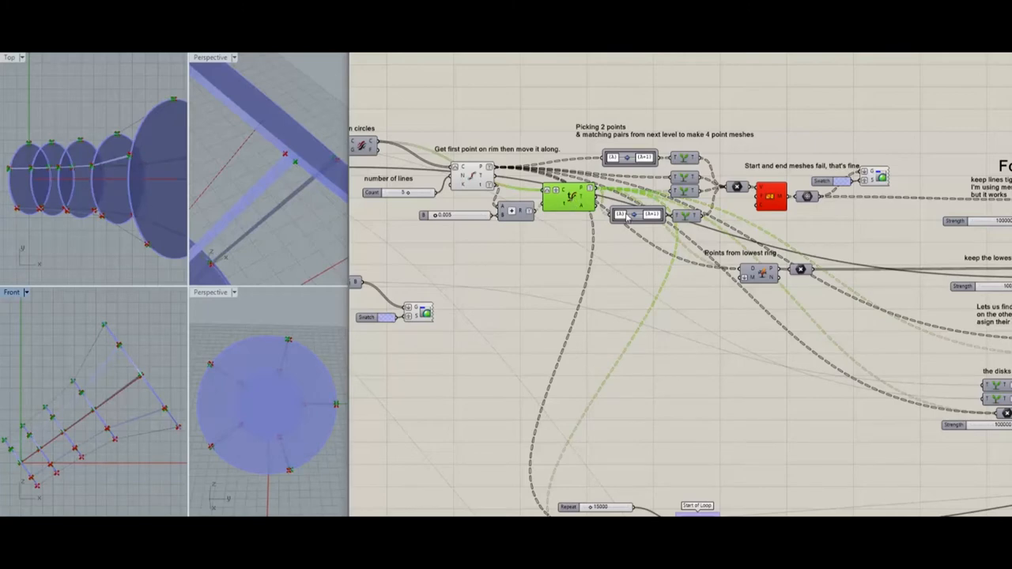
pyautogui.moveTo(585, 254)
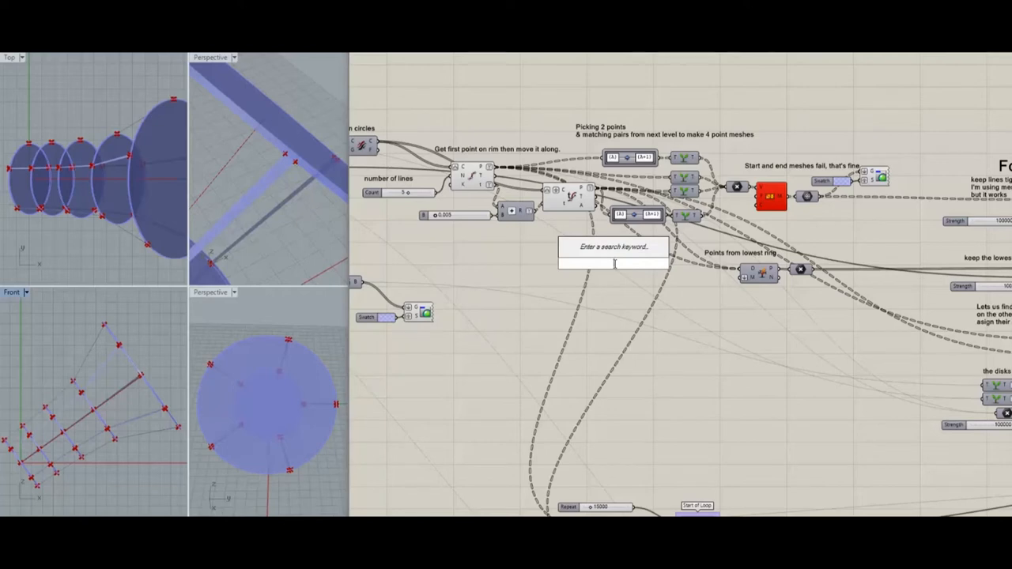
# - Add a Panel via the 'pan' search to list rim point coordinates per disk
pyautogui.write('pan')
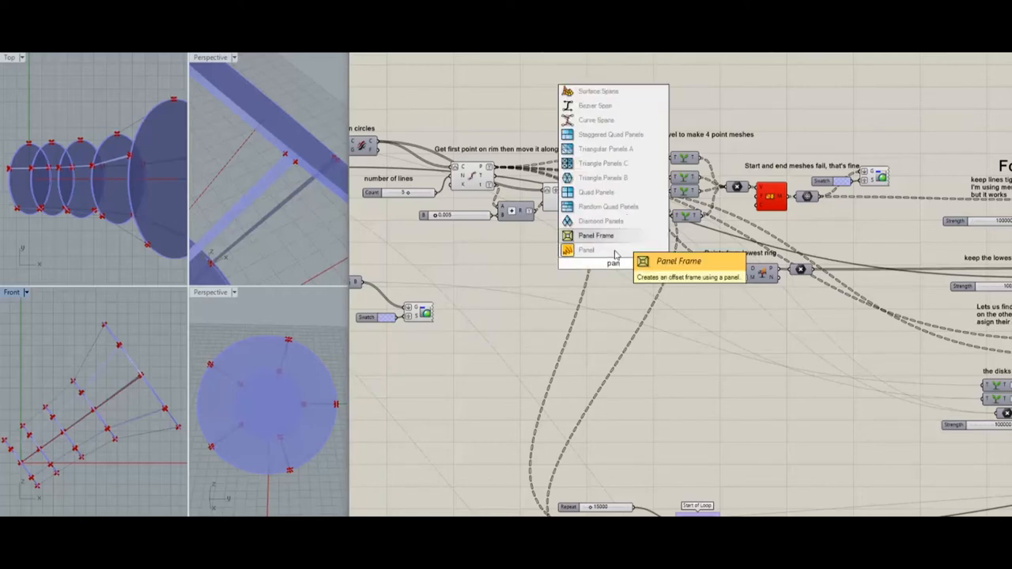
pyautogui.click(587, 250)
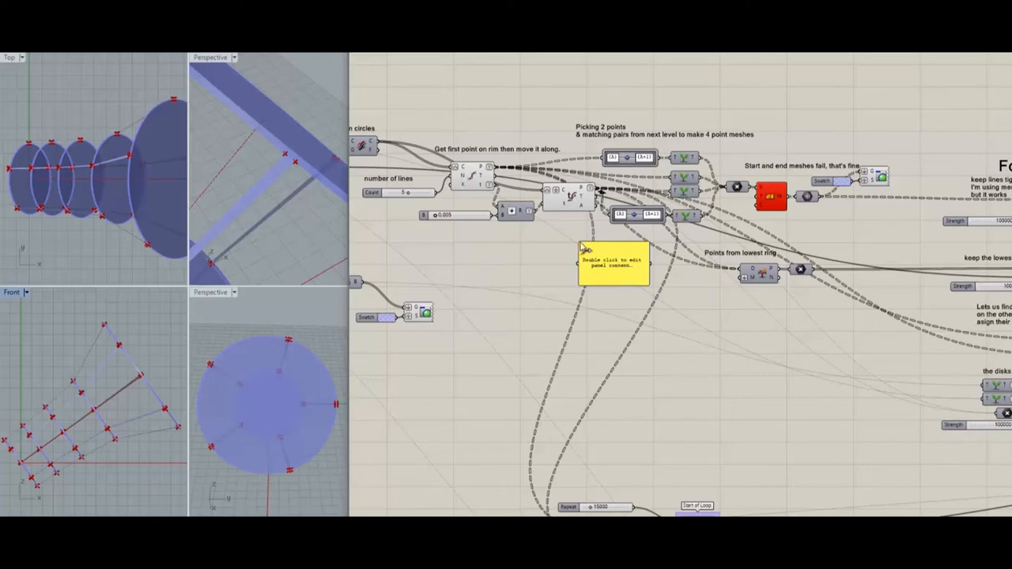
pyautogui.doubleClick(612, 261)
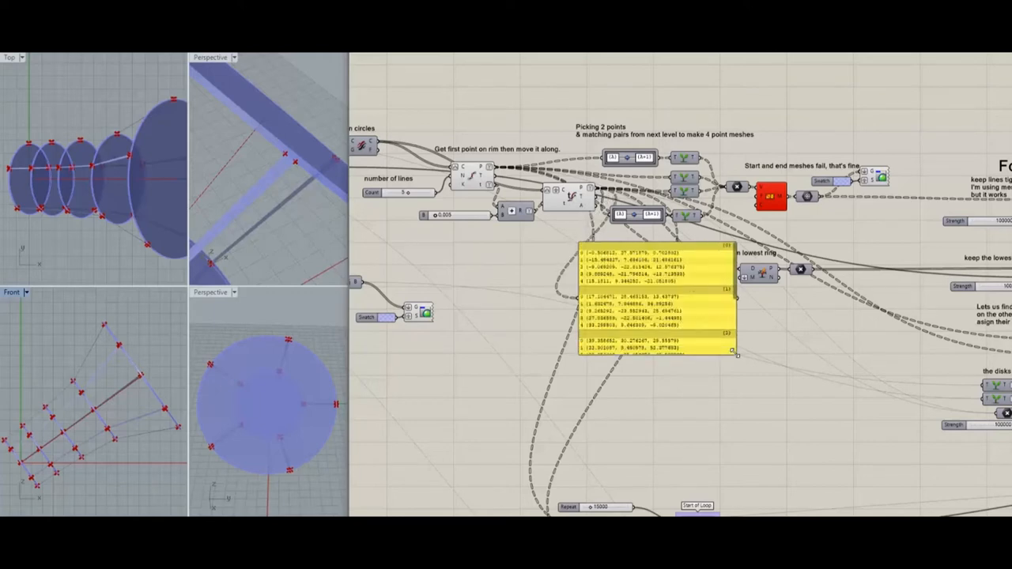
pyautogui.moveTo(692, 281)
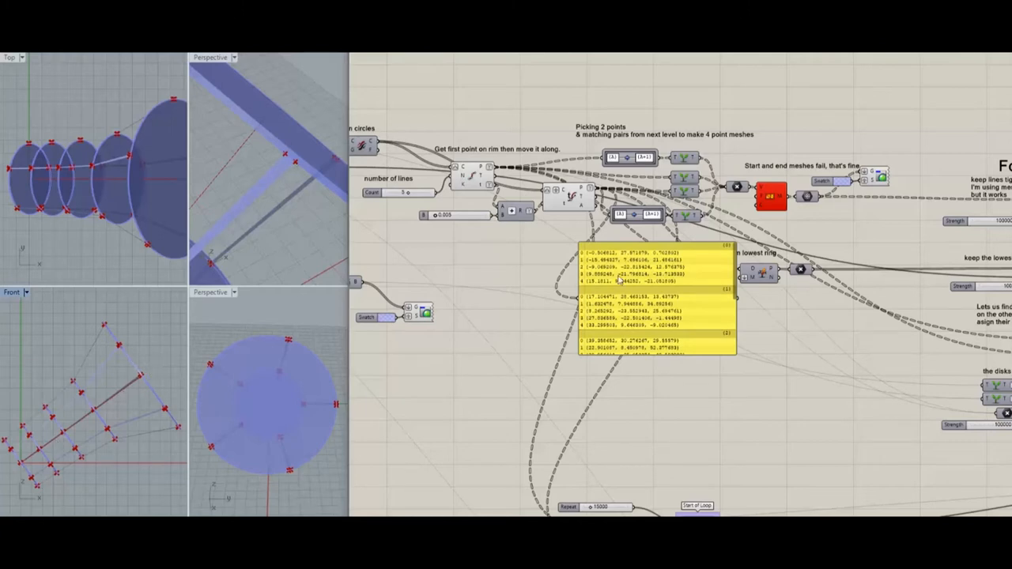
pyautogui.moveTo(777, 344)
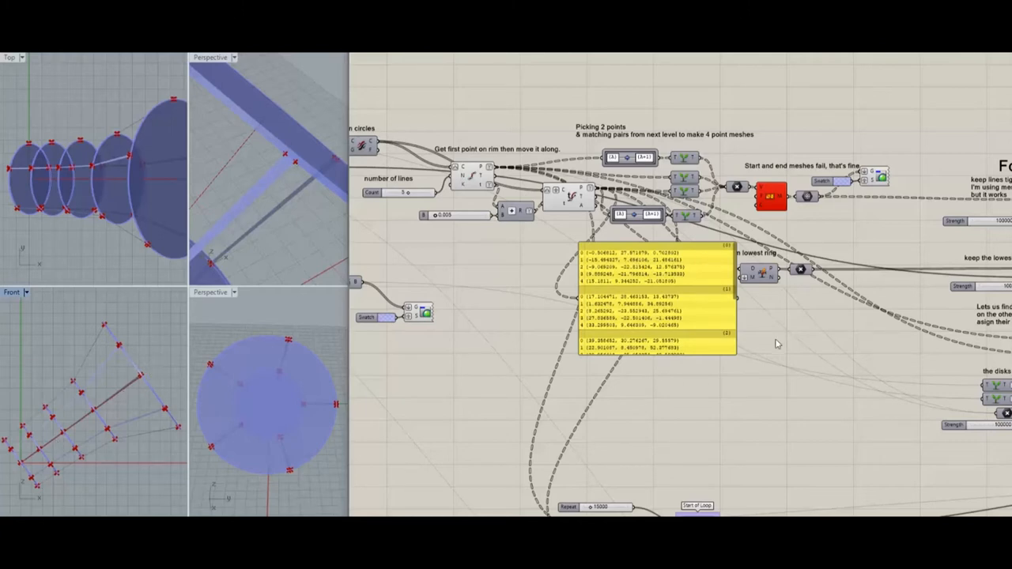
pyautogui.moveTo(922, 118)
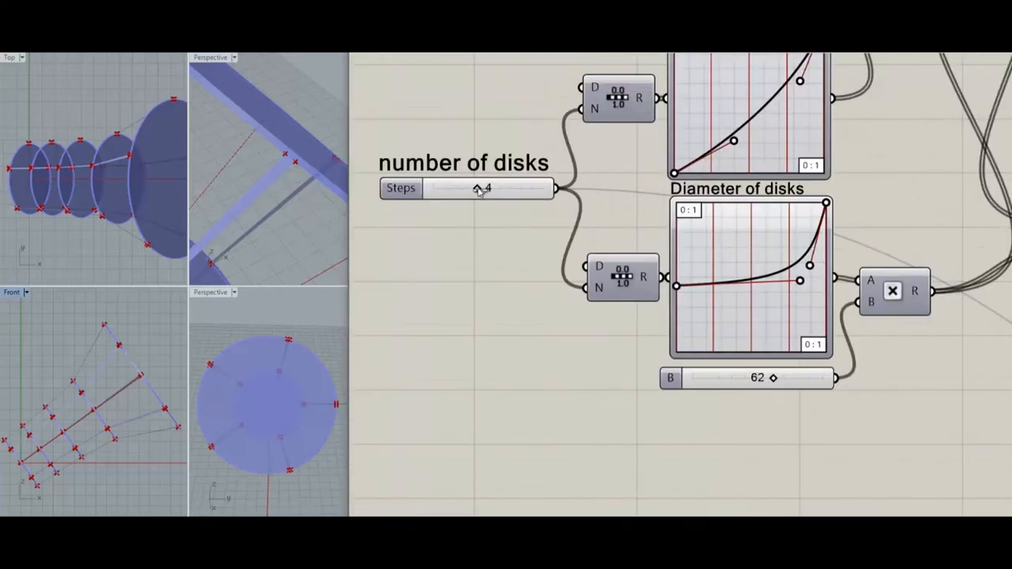
pyautogui.moveTo(482, 188); pyautogui.dragTo(466, 188)
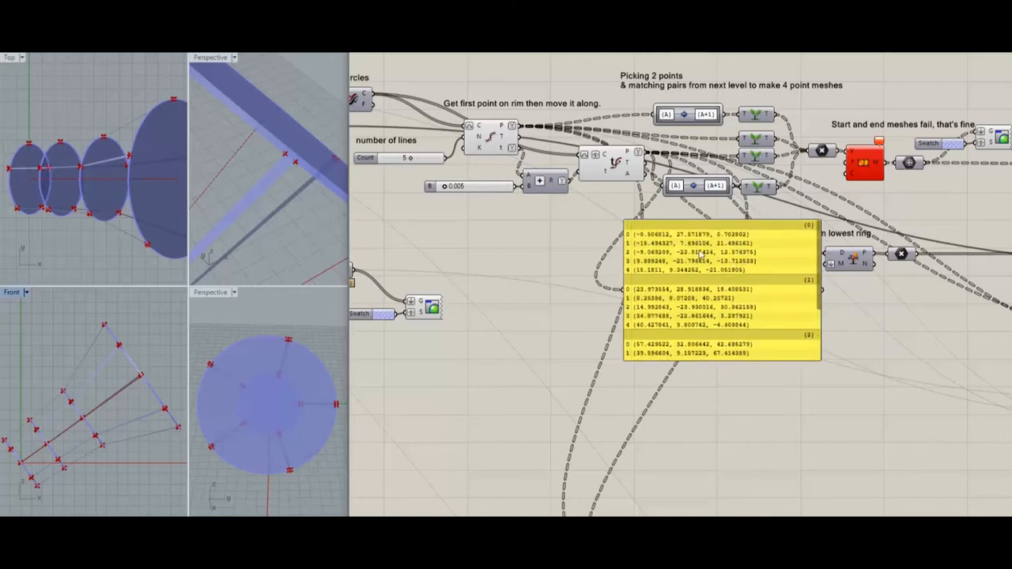
pyautogui.moveTo(514, 245)
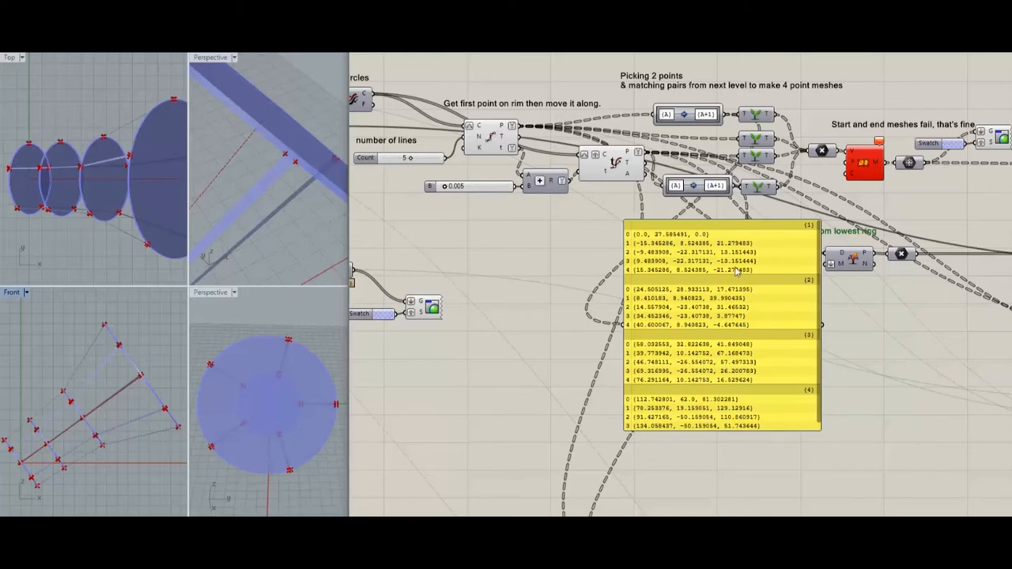
pyautogui.moveTo(690, 122)
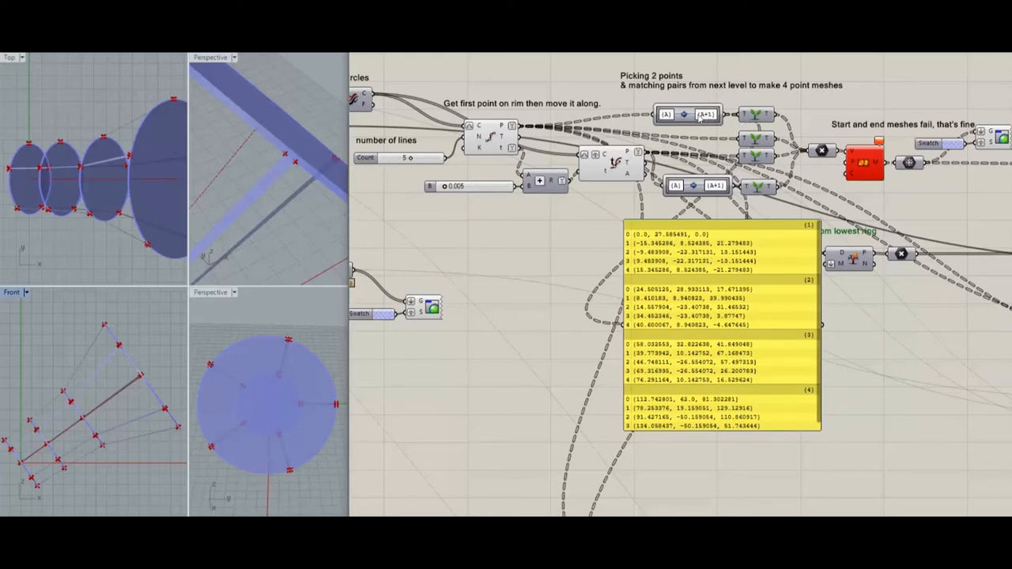
pyautogui.moveTo(720, 147)
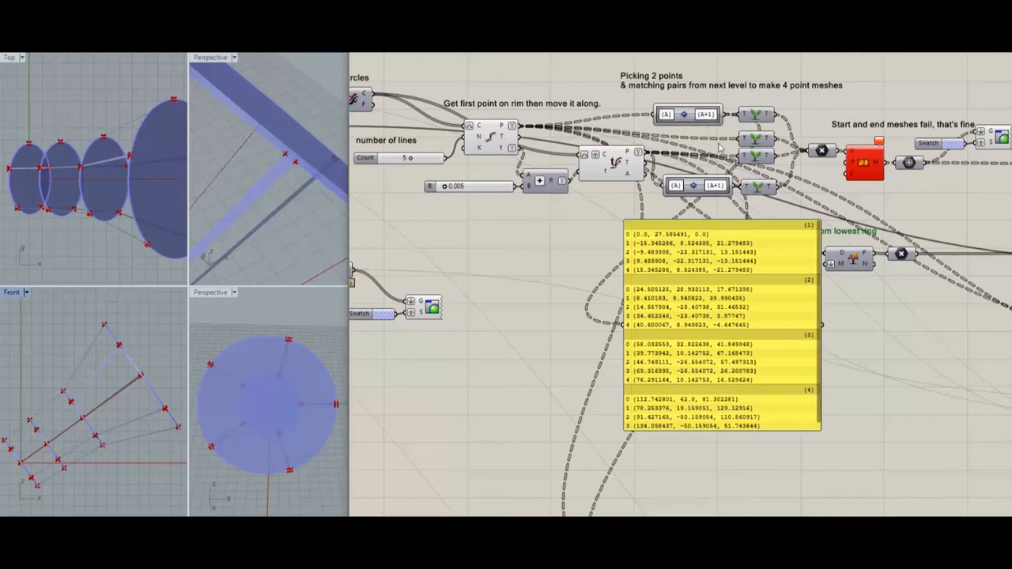
pyautogui.moveTo(767, 111)
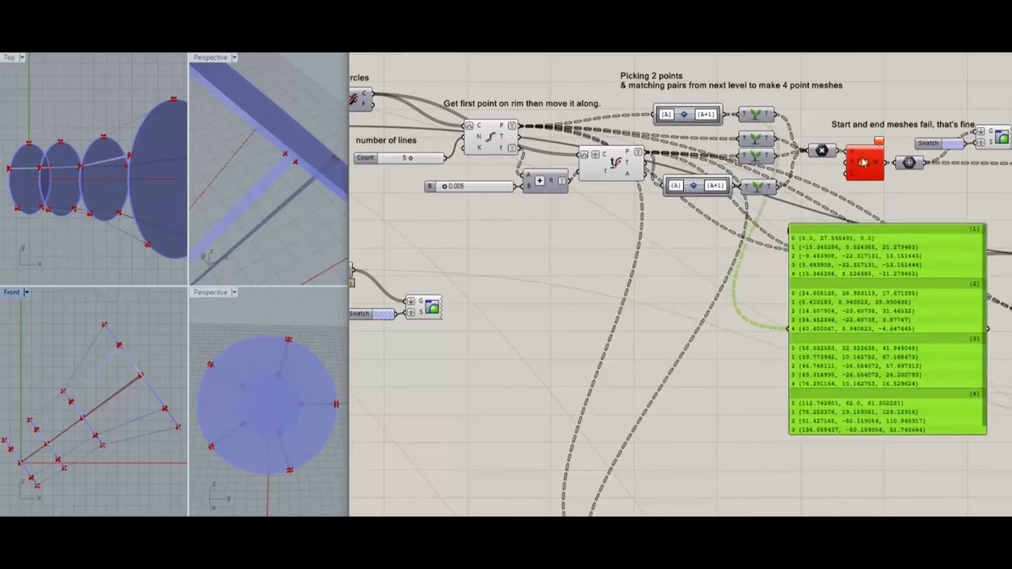
pyautogui.moveTo(67, 323)
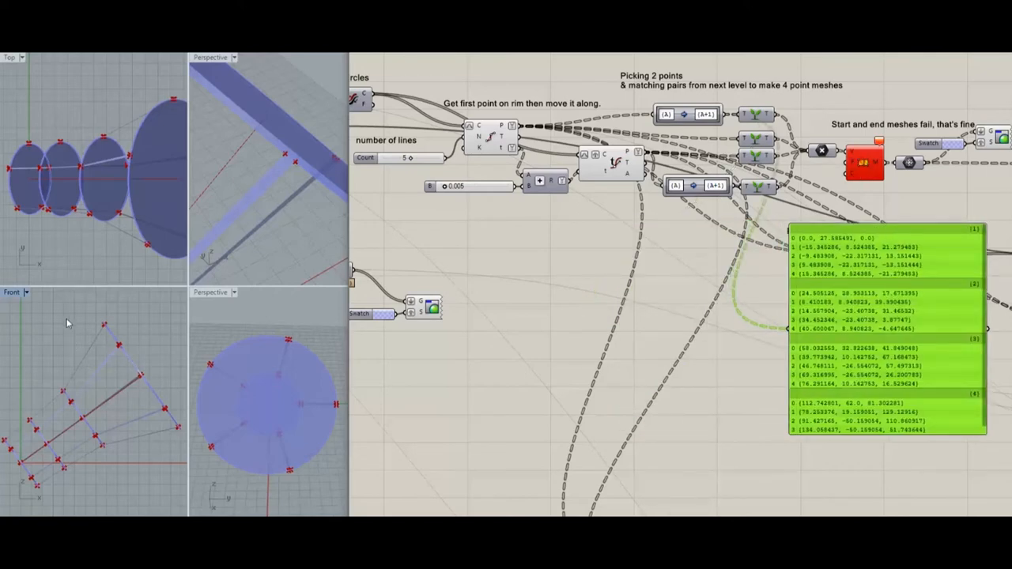
pyautogui.moveTo(223, 136)
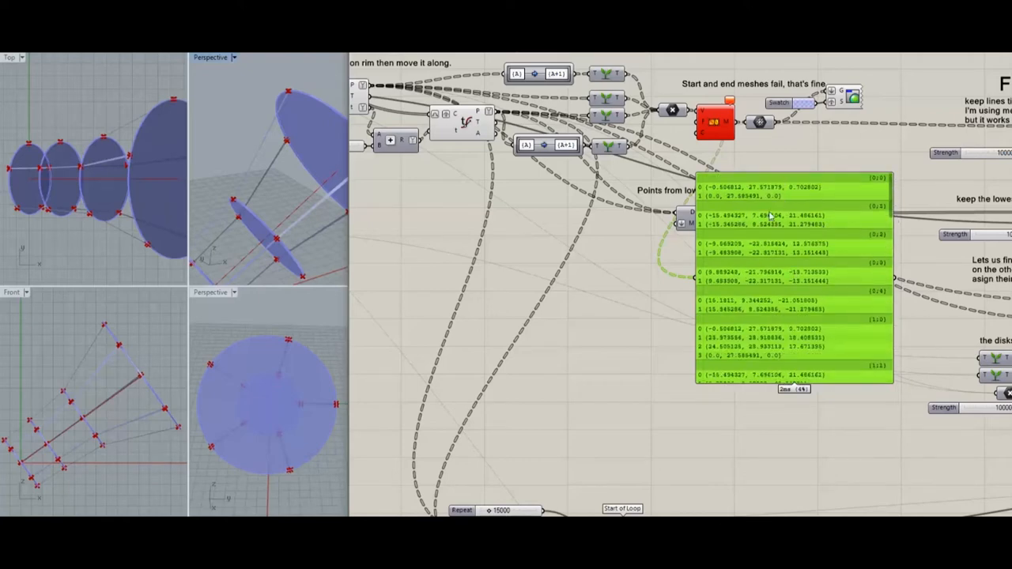
pyautogui.moveTo(729, 100)
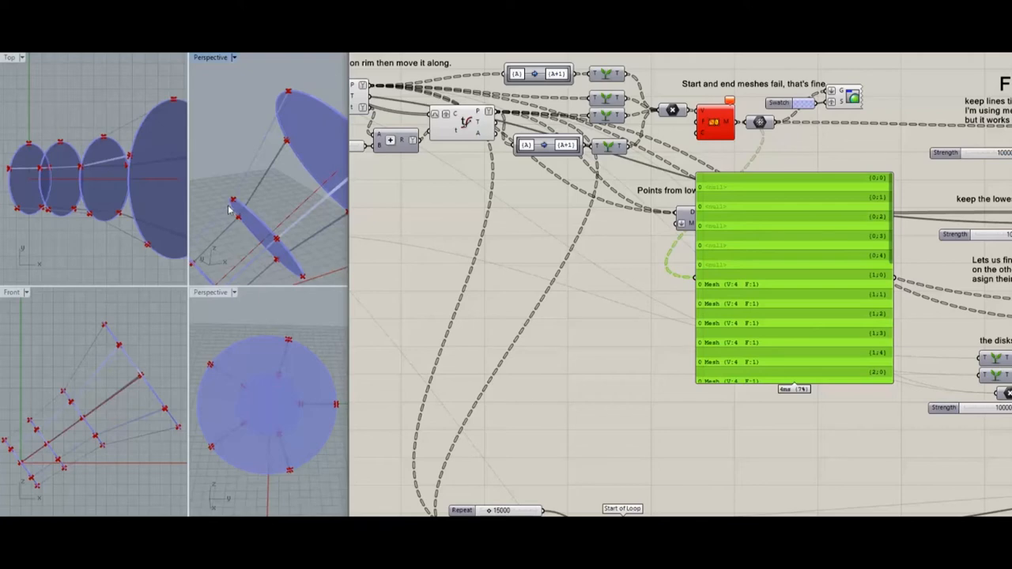
pyautogui.moveTo(290, 96)
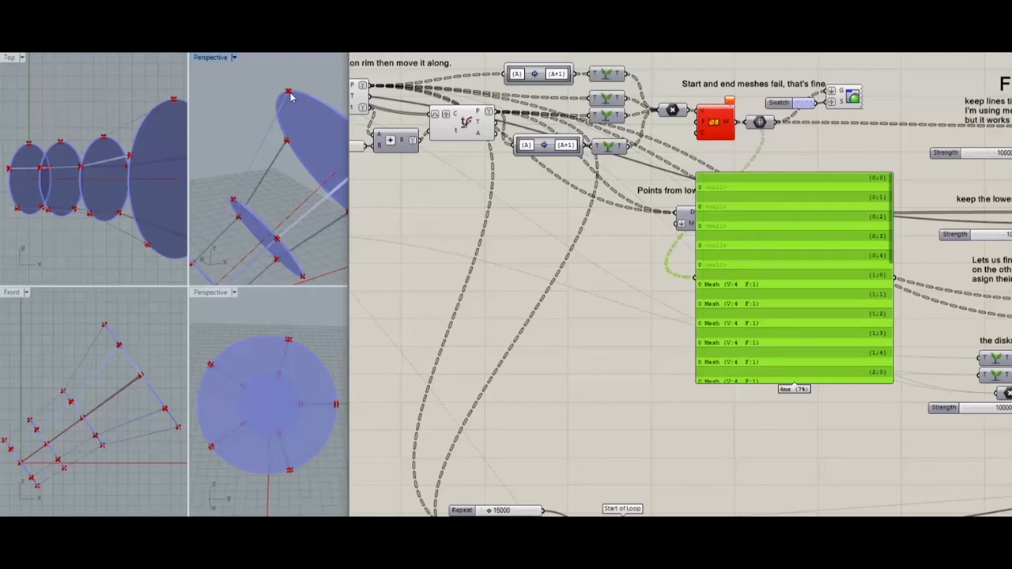
pyautogui.moveTo(781, 127)
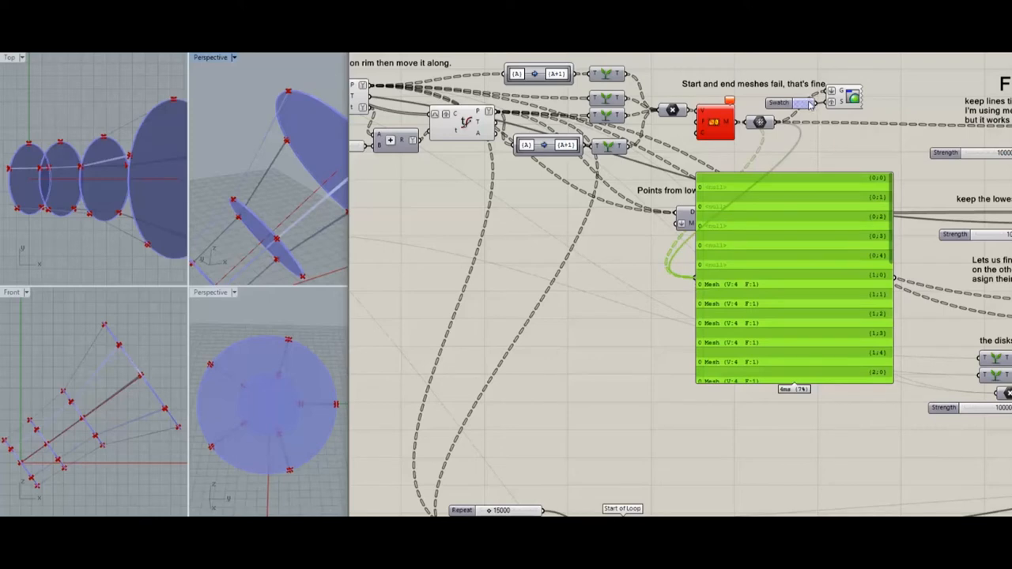
# - Connect the Panel to the Mesh component's M output to list the meshes
pyautogui.click(850, 96)
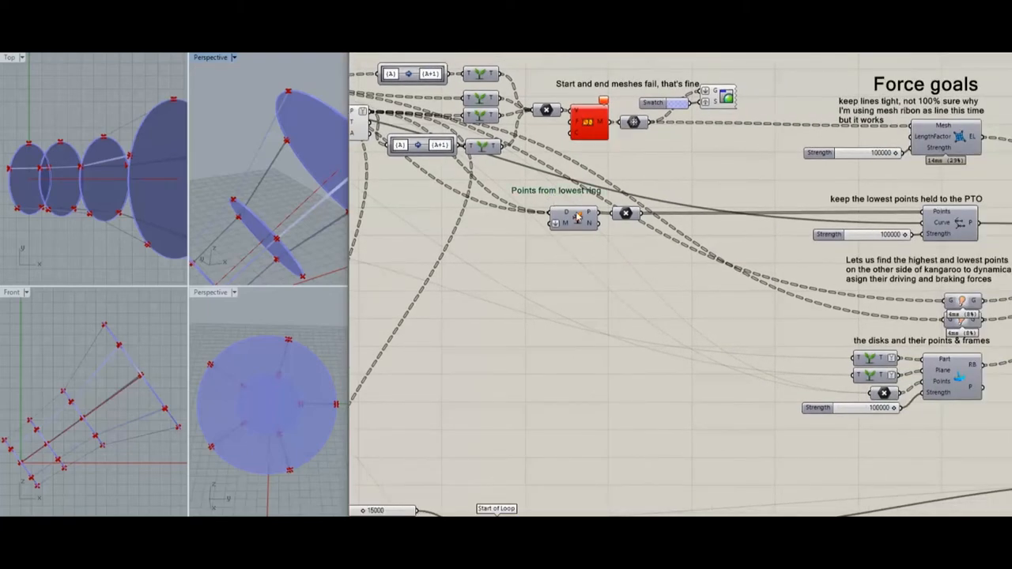
pyautogui.moveTo(529, 273)
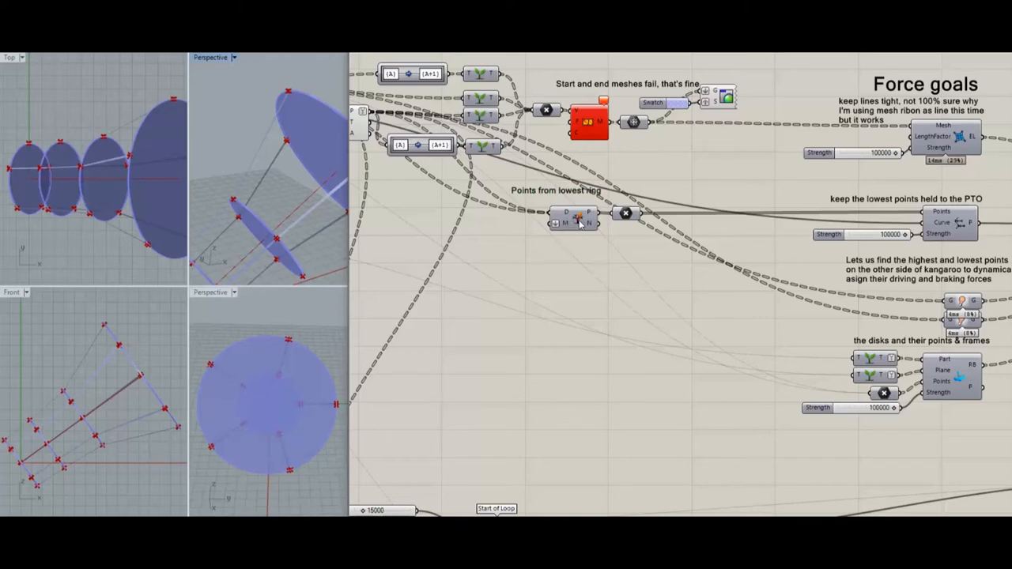
pyautogui.moveTo(579, 222)
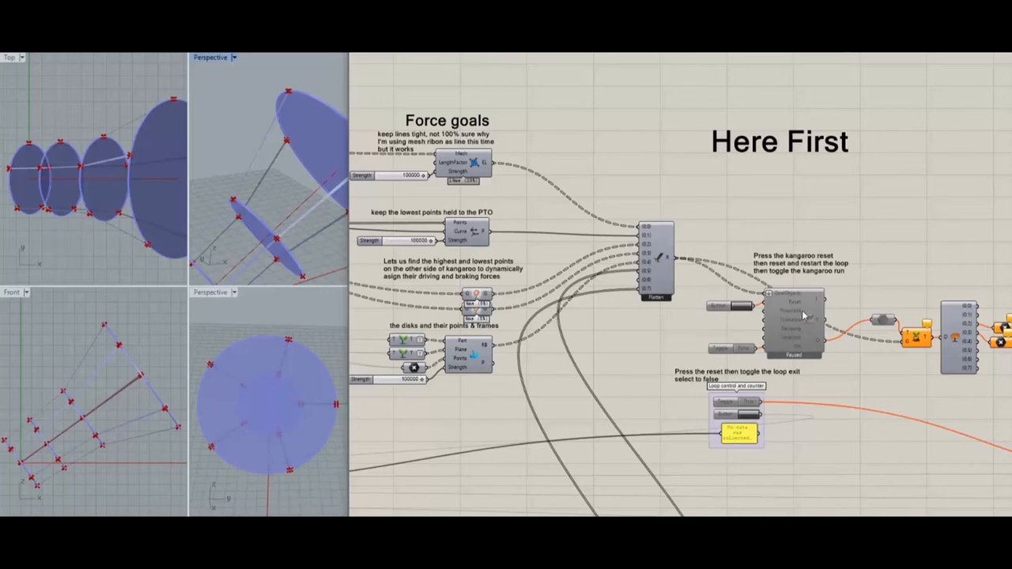
pyautogui.moveTo(952, 230)
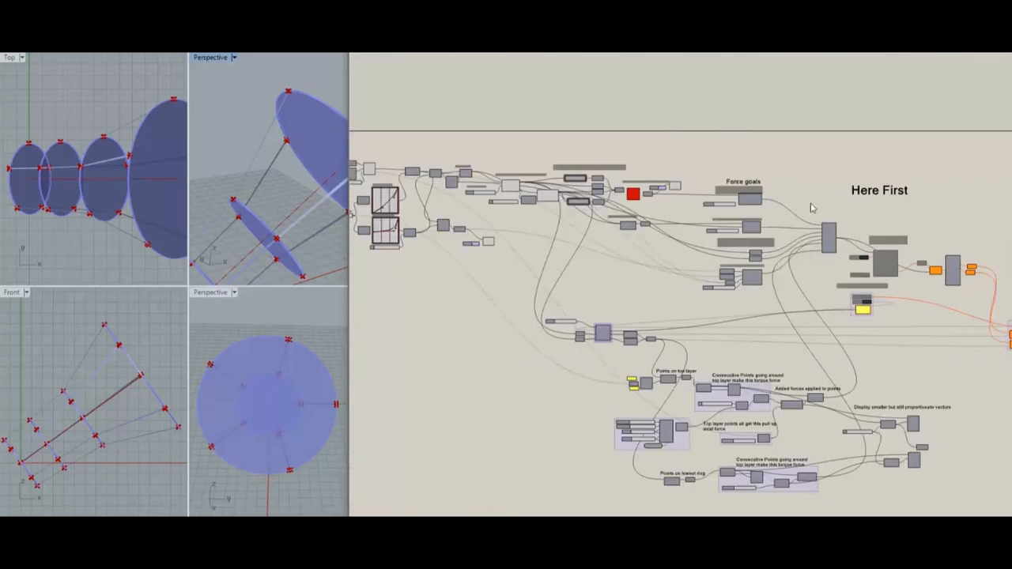
pyautogui.moveTo(647, 325)
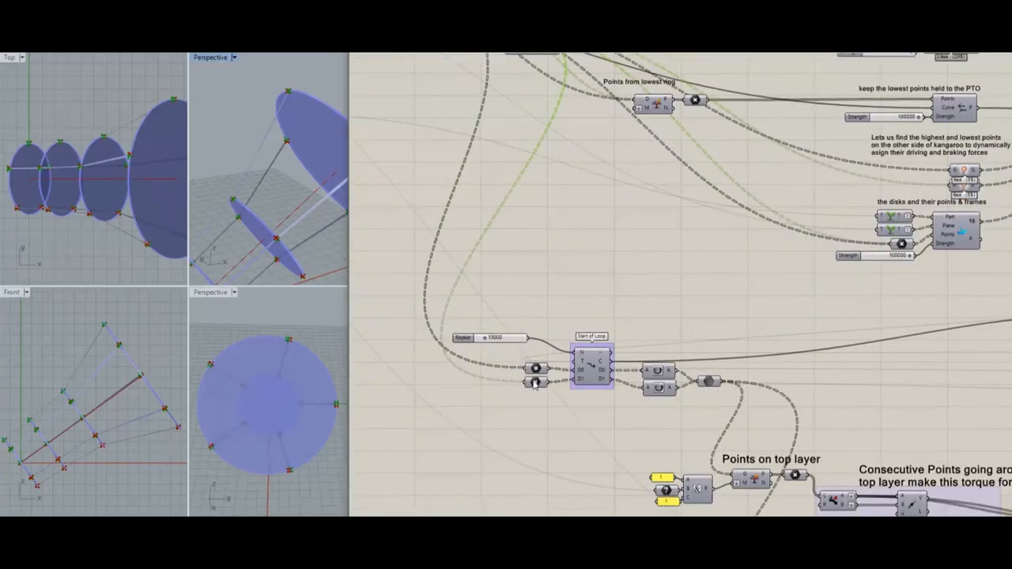
pyautogui.moveTo(589, 363)
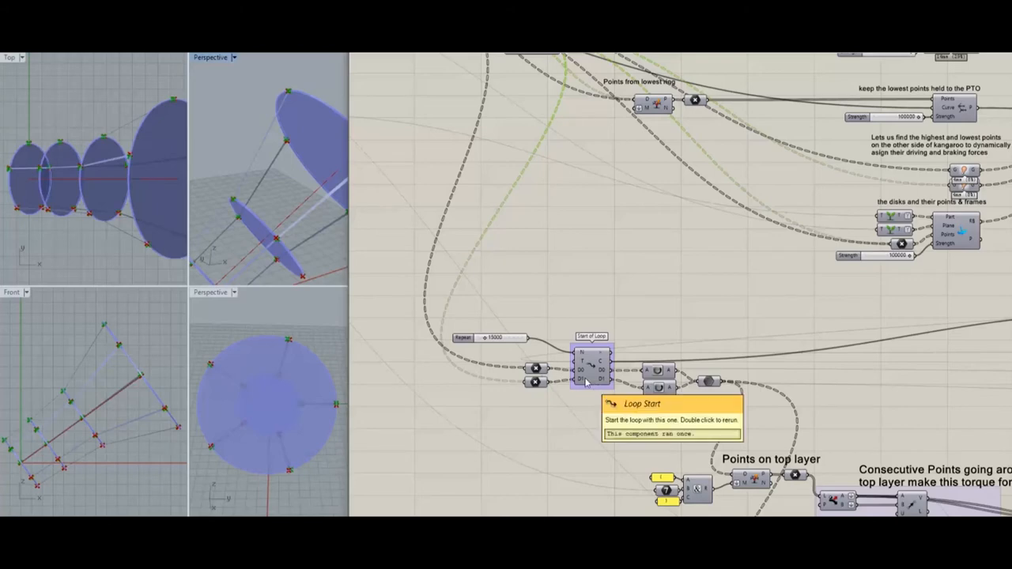
pyautogui.moveTo(498, 344)
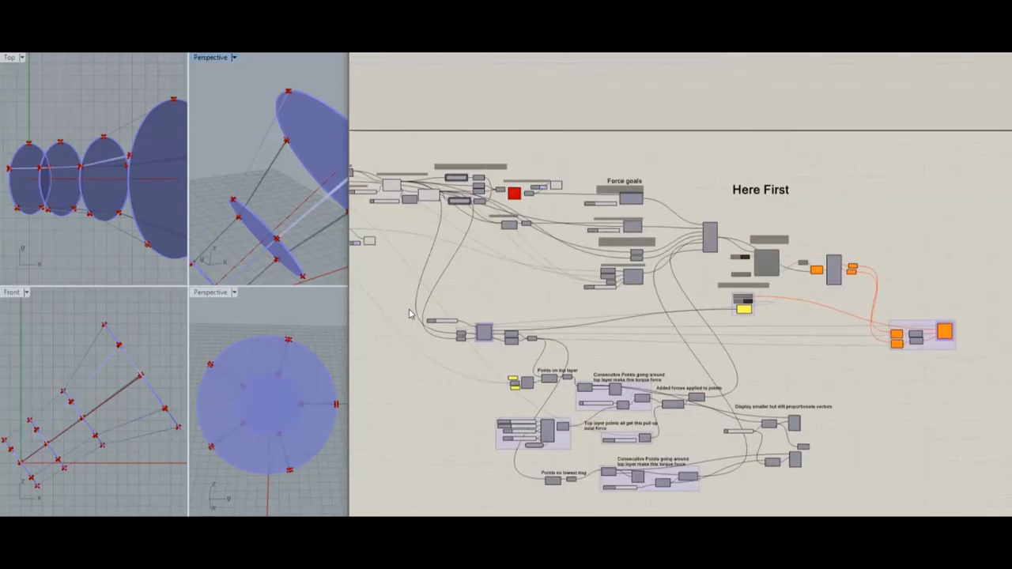
pyautogui.moveTo(484, 336)
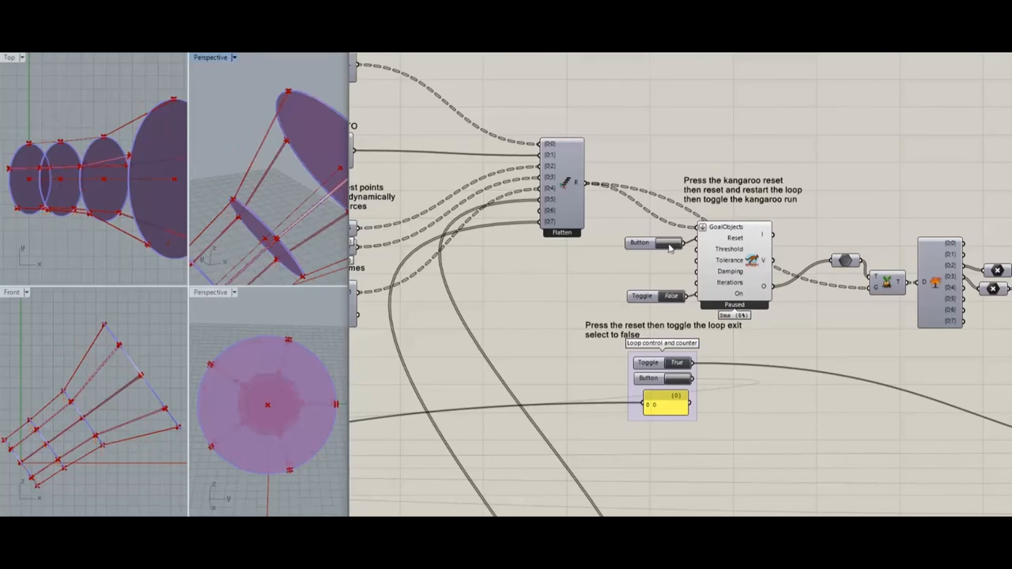
pyautogui.moveTo(672, 299)
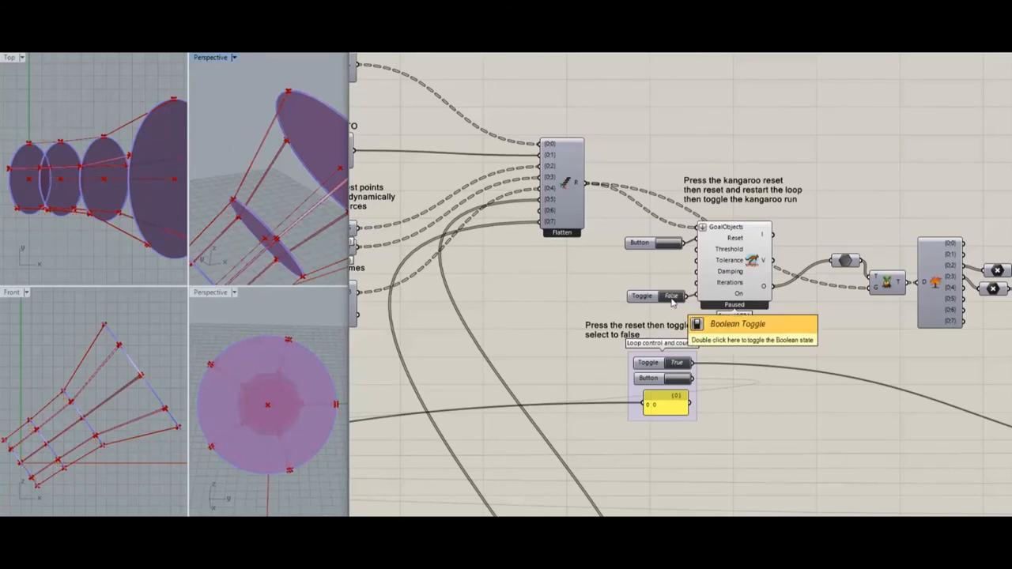
# - Set the solver's On toggle to True and reset Kangaroo to run the disc shaft
pyautogui.doubleClick(671, 295)
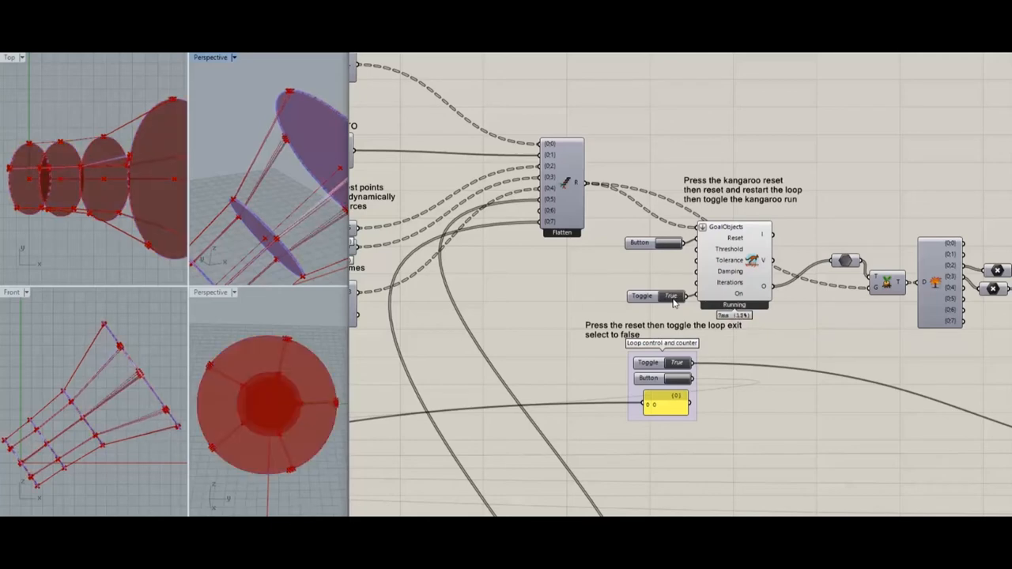
pyautogui.click(676, 362)
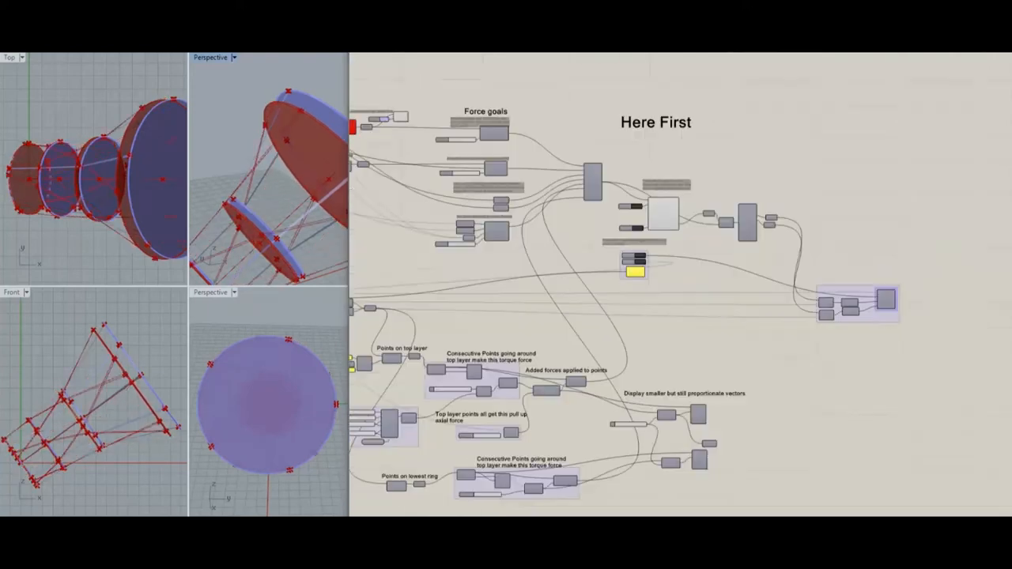
# - Zoom out on the canvas and let the disc shaft simulation play through
pyautogui.scroll(-3)
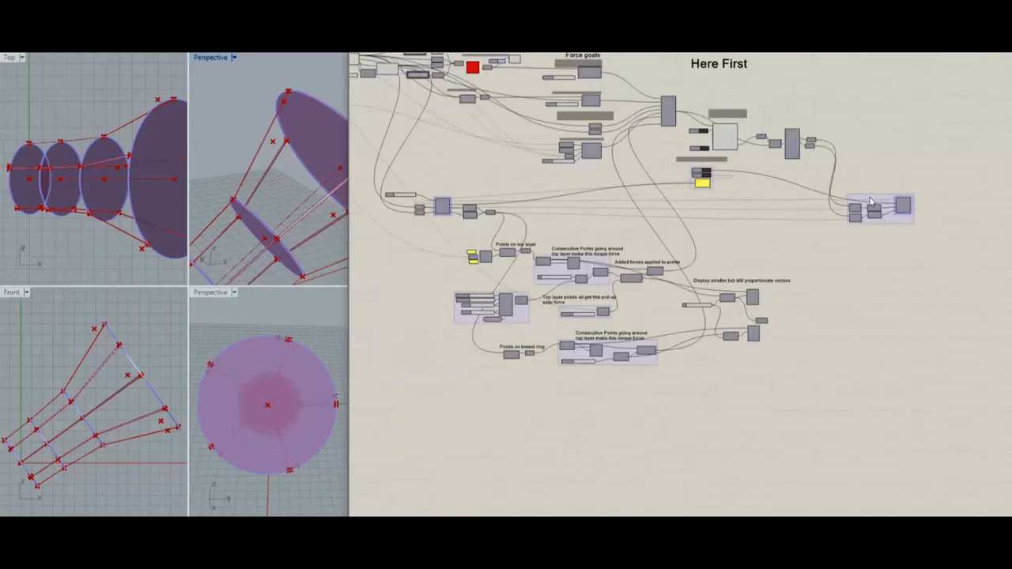
pyautogui.moveTo(472, 187)
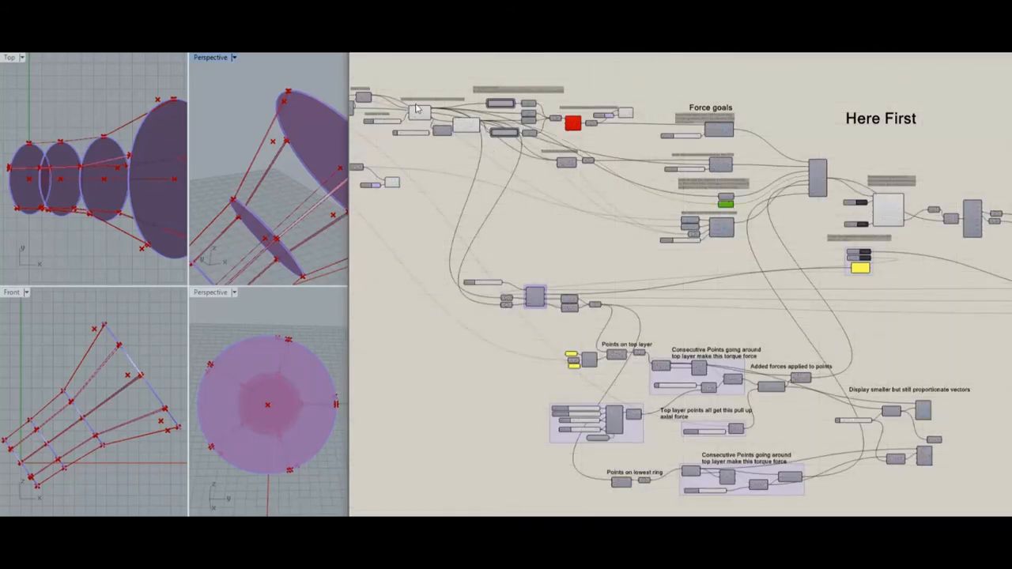
pyautogui.click(419, 113)
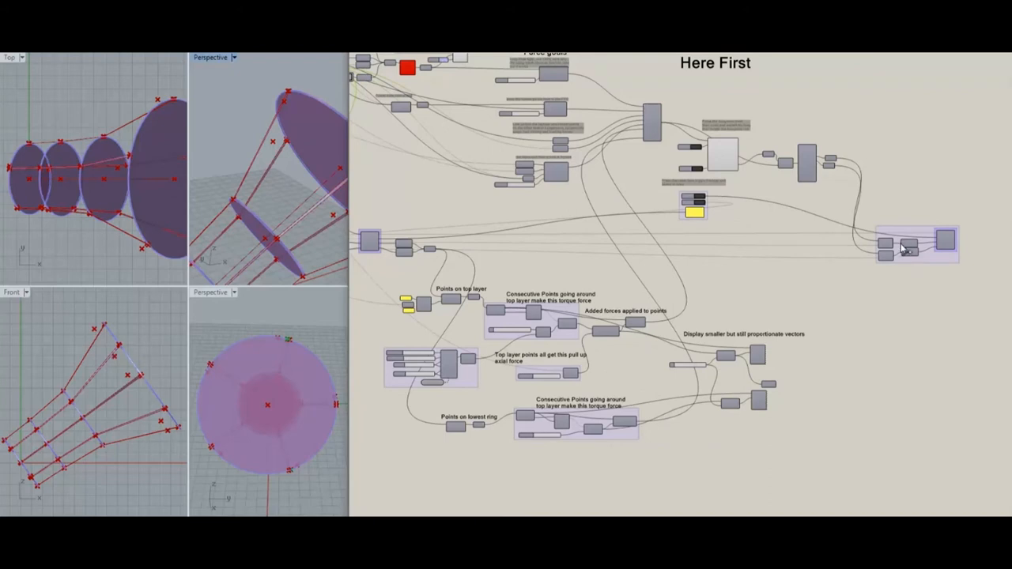
pyautogui.moveTo(464, 307)
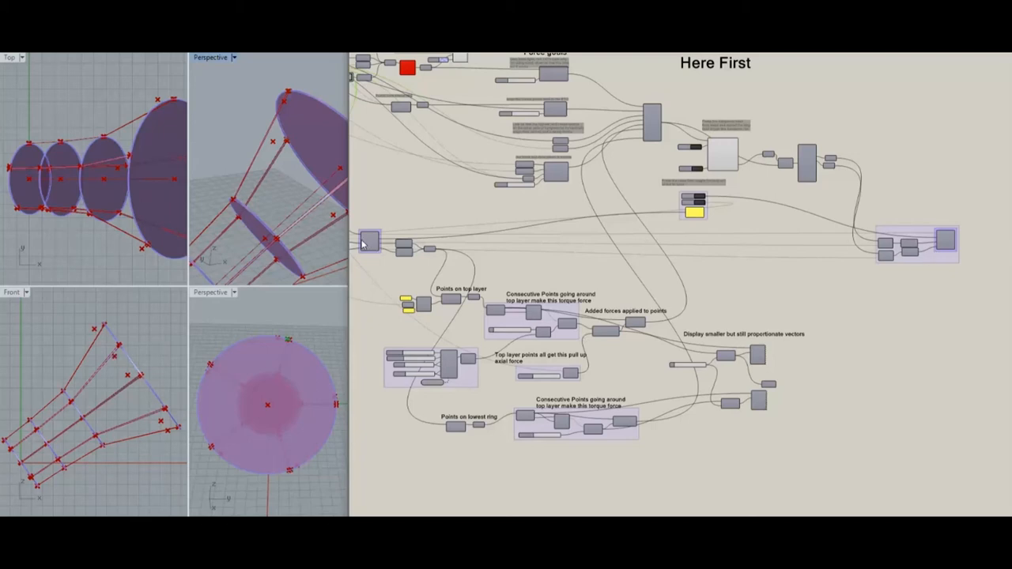
pyautogui.moveTo(604, 342)
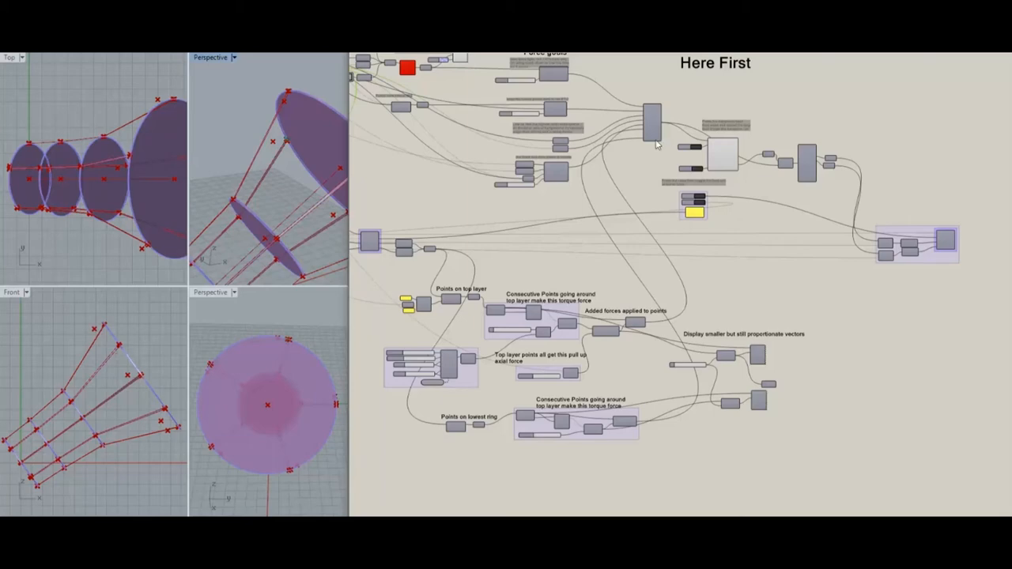
pyautogui.scroll(-3)
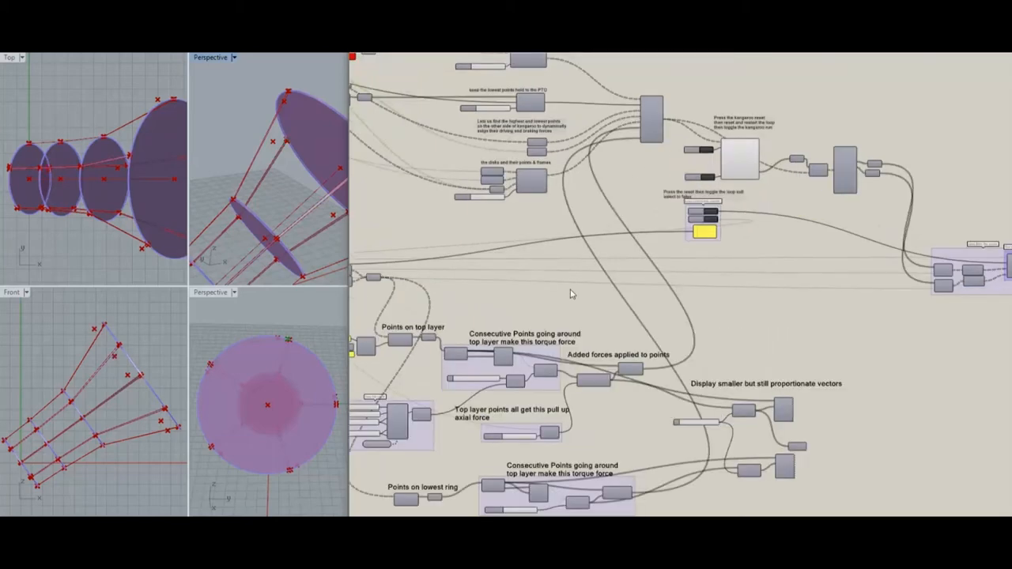
pyautogui.moveTo(986, 284)
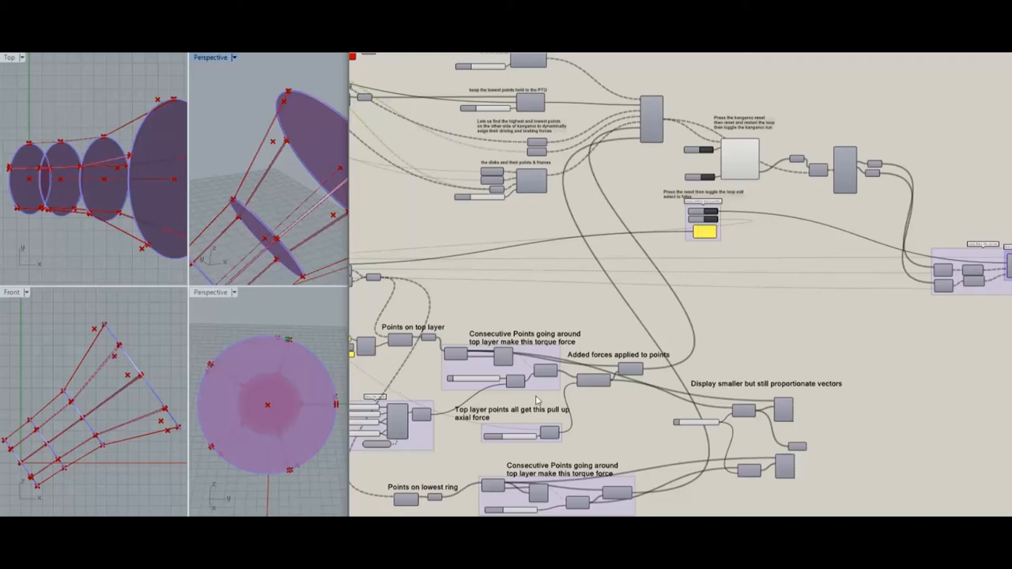
pyautogui.moveTo(657, 365)
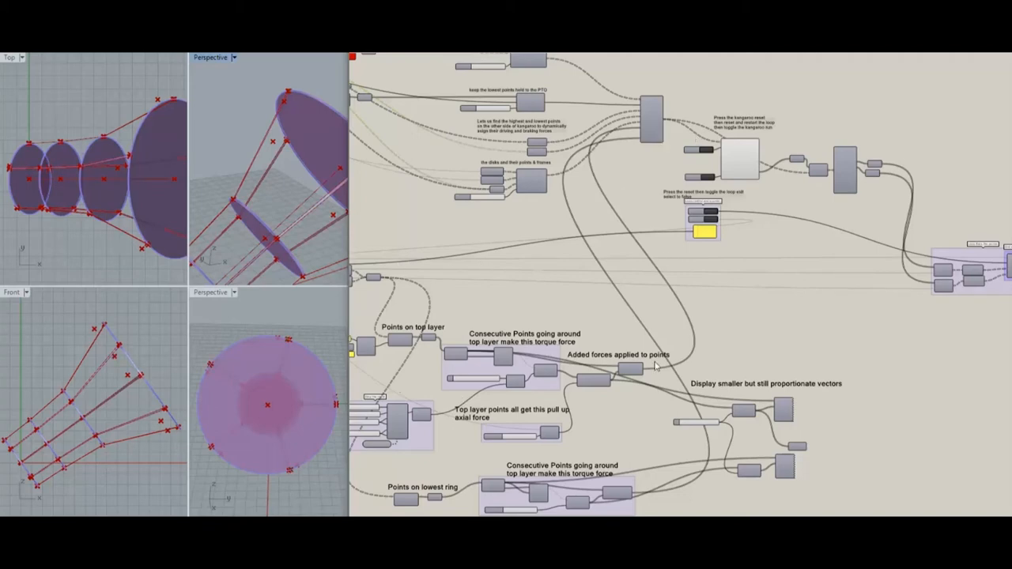
pyautogui.moveTo(528, 315)
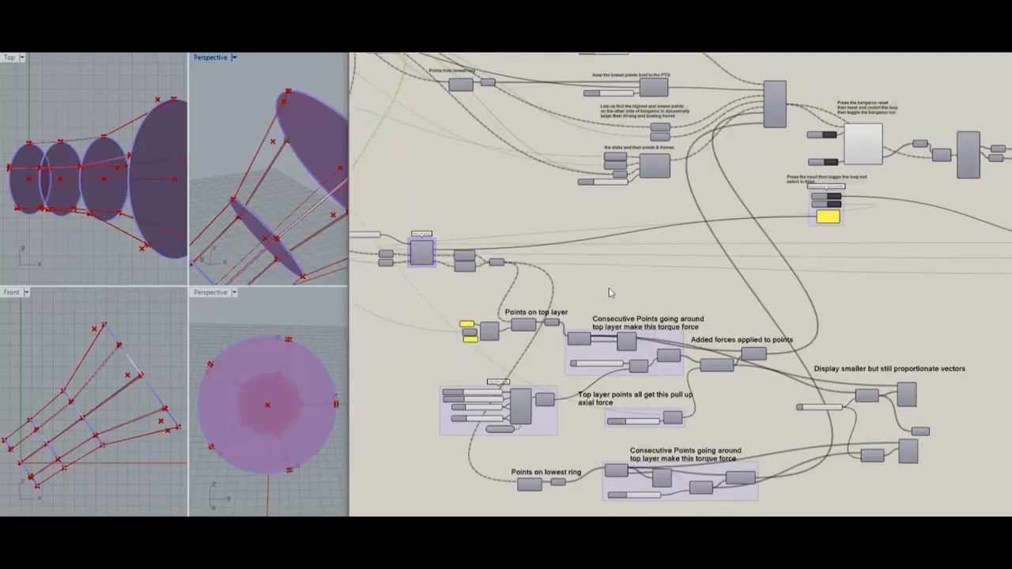
pyautogui.moveTo(455, 295)
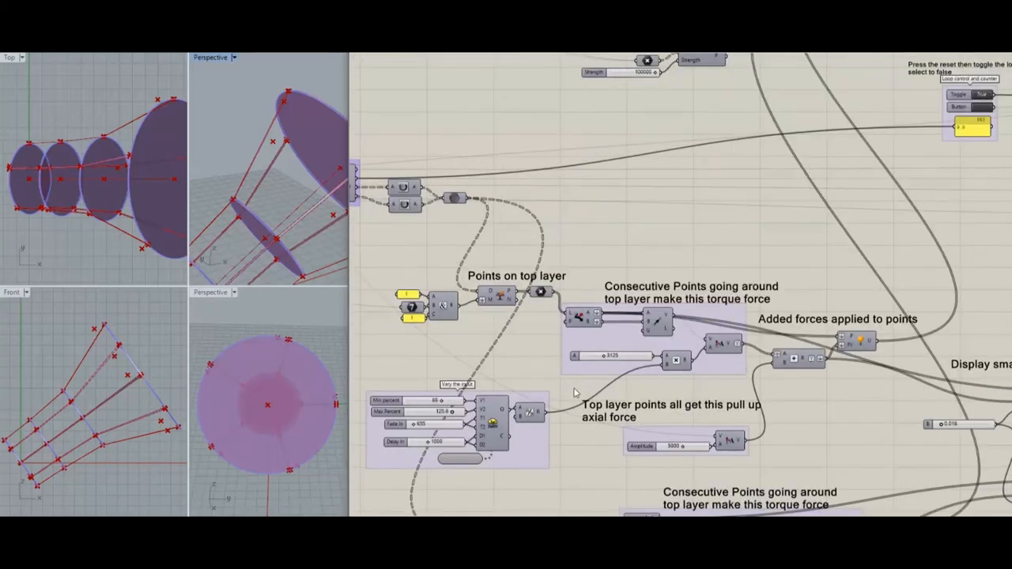
pyautogui.scroll(-3)
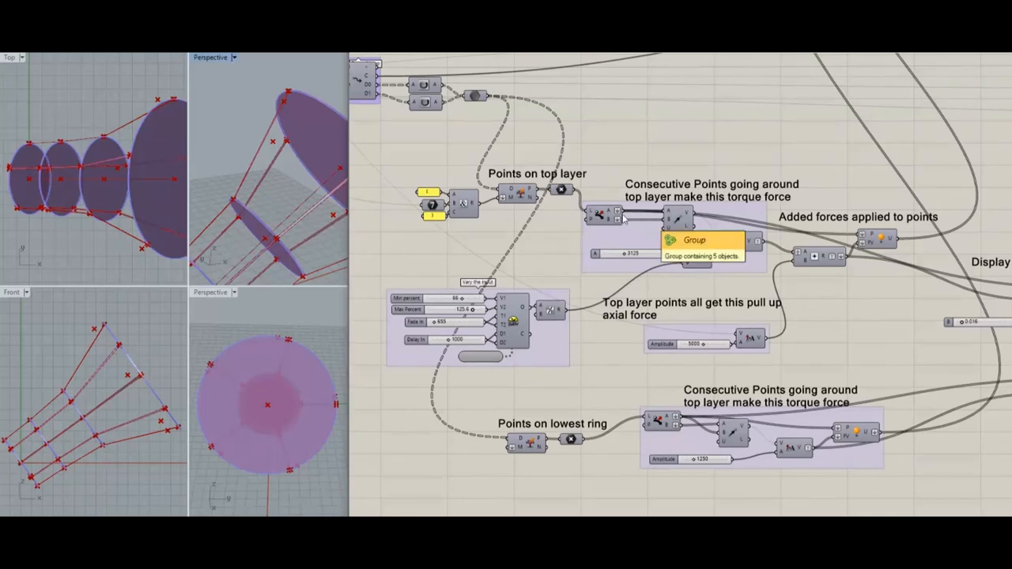
pyautogui.moveTo(528, 196)
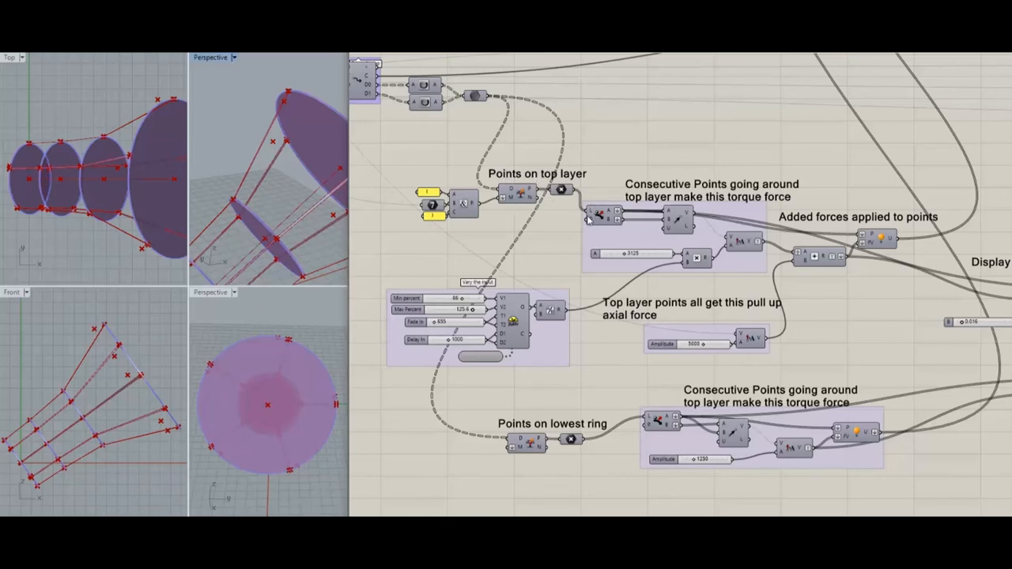
pyautogui.moveTo(599, 215)
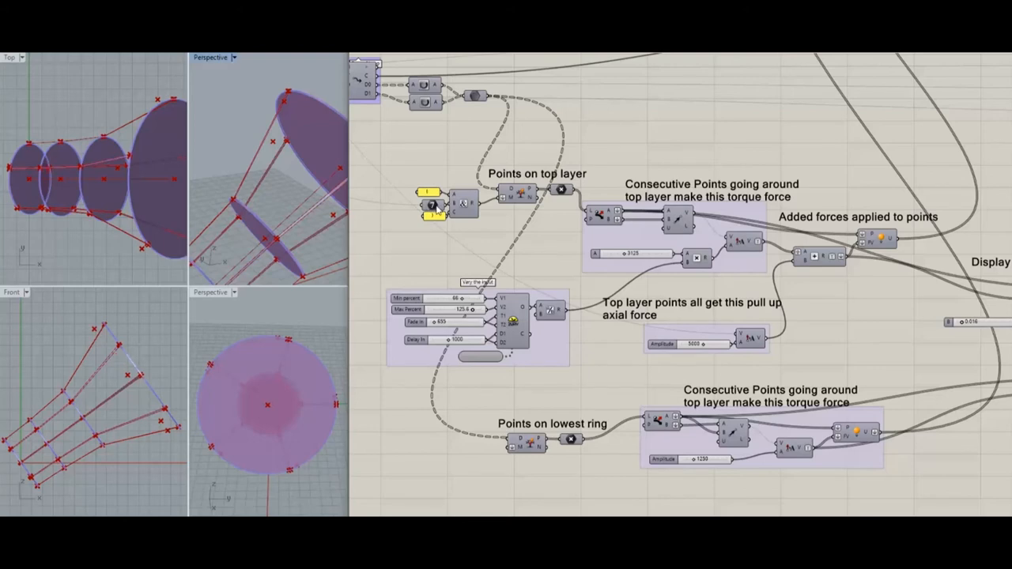
pyautogui.moveTo(434, 205)
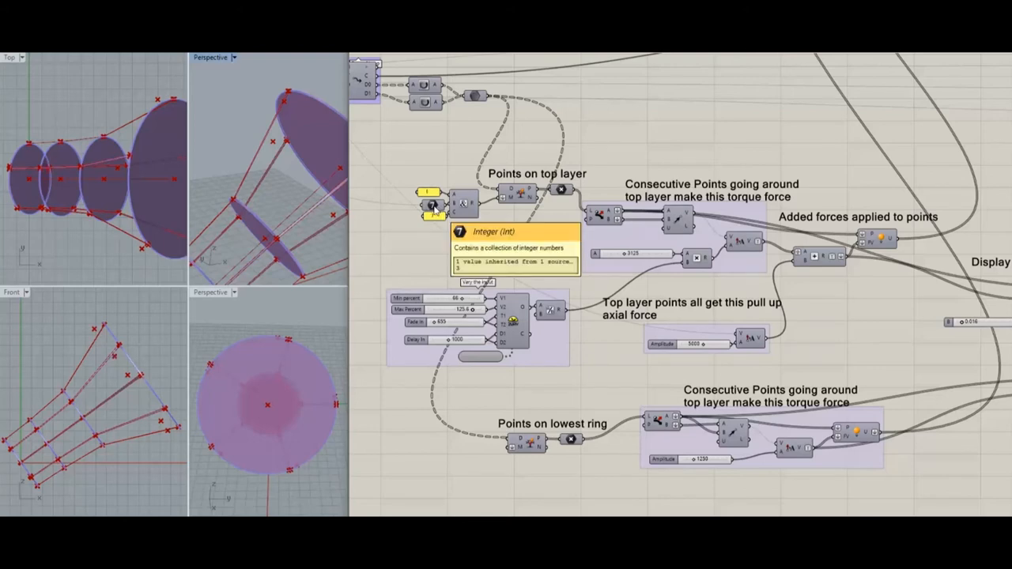
pyautogui.moveTo(100, 403)
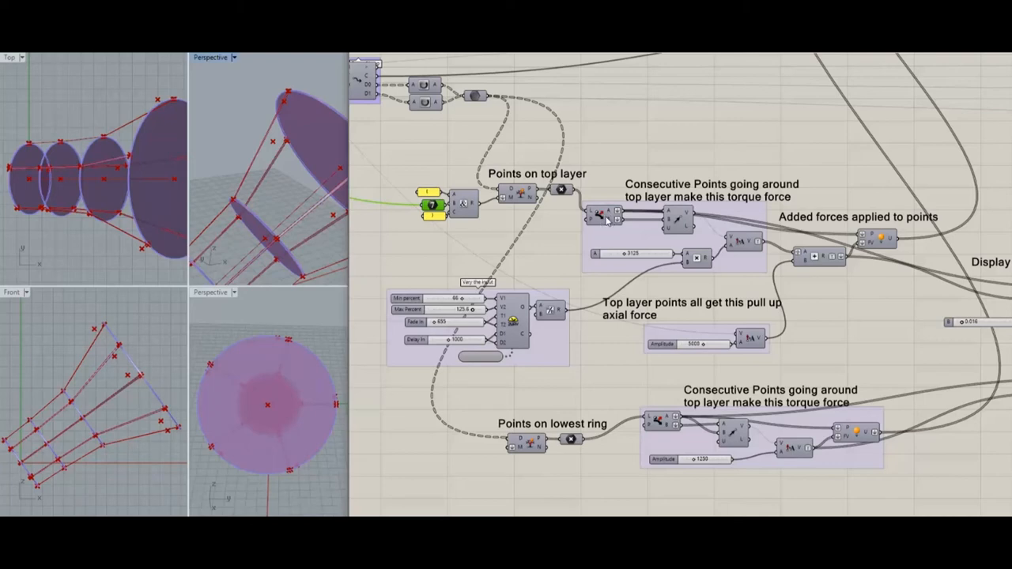
pyautogui.moveTo(601, 216)
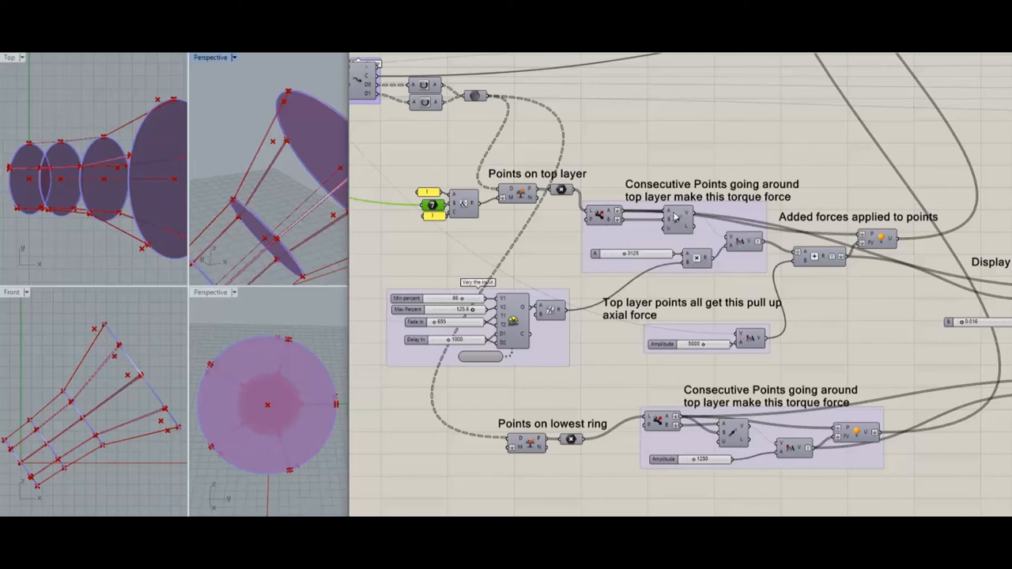
pyautogui.moveTo(676, 217)
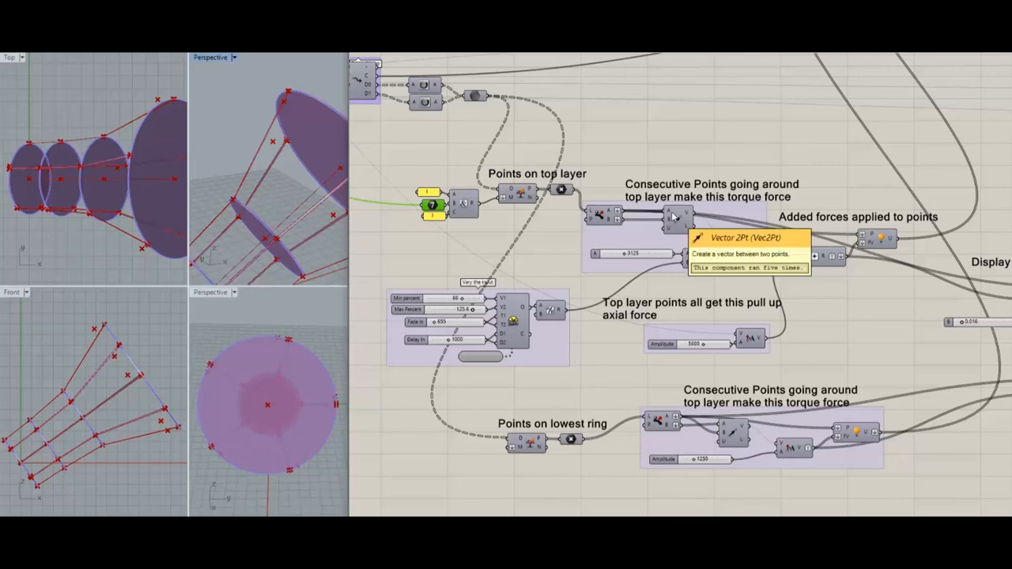
pyautogui.moveTo(676, 217)
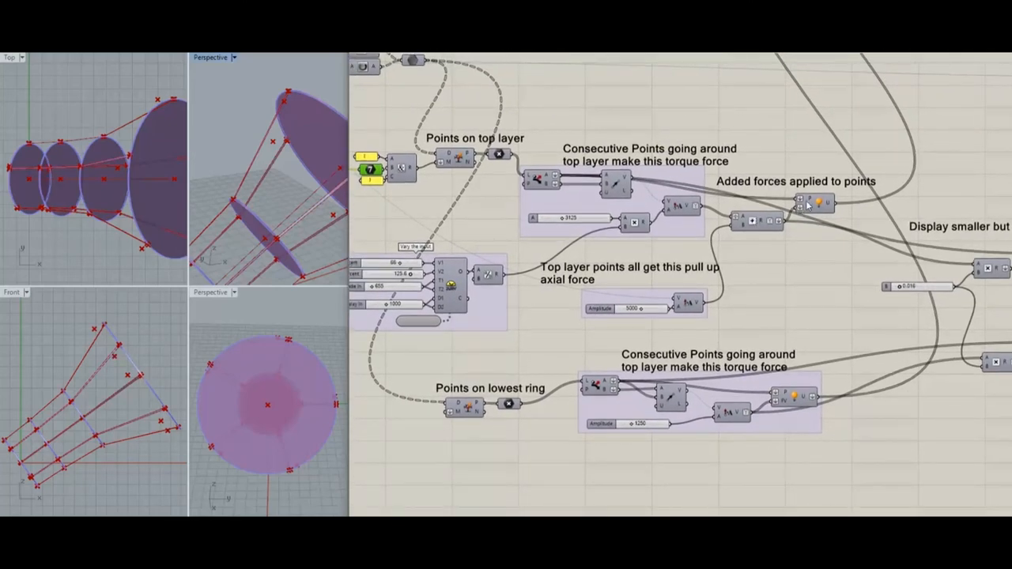
pyautogui.click(814, 204)
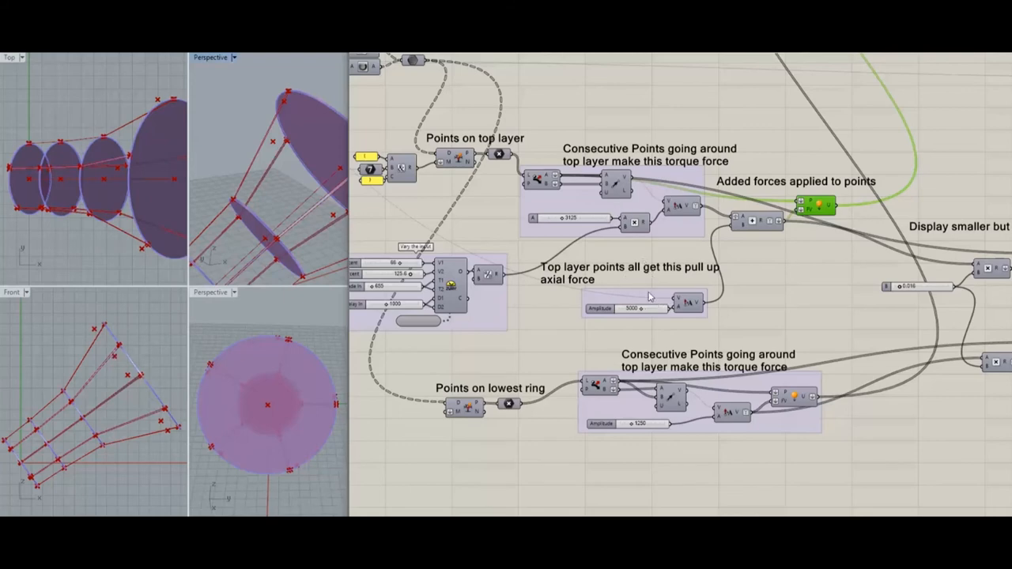
pyautogui.moveTo(689, 305)
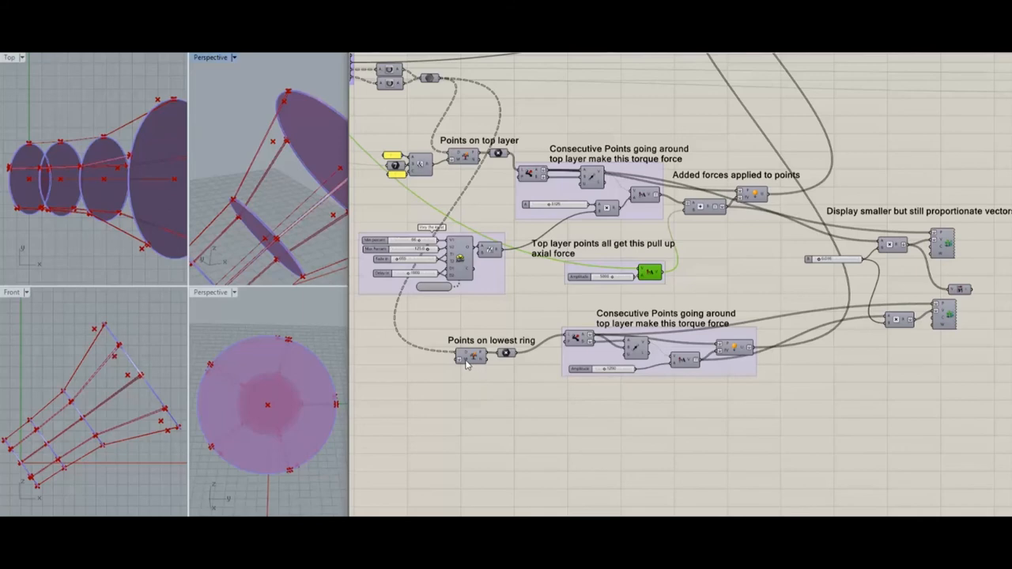
pyautogui.moveTo(472, 357)
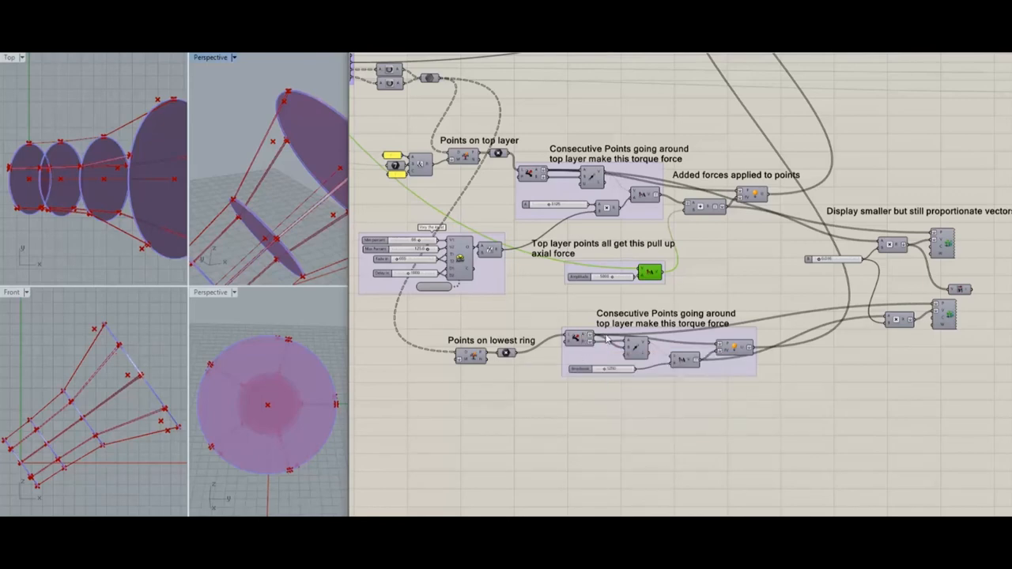
pyautogui.moveTo(737, 349)
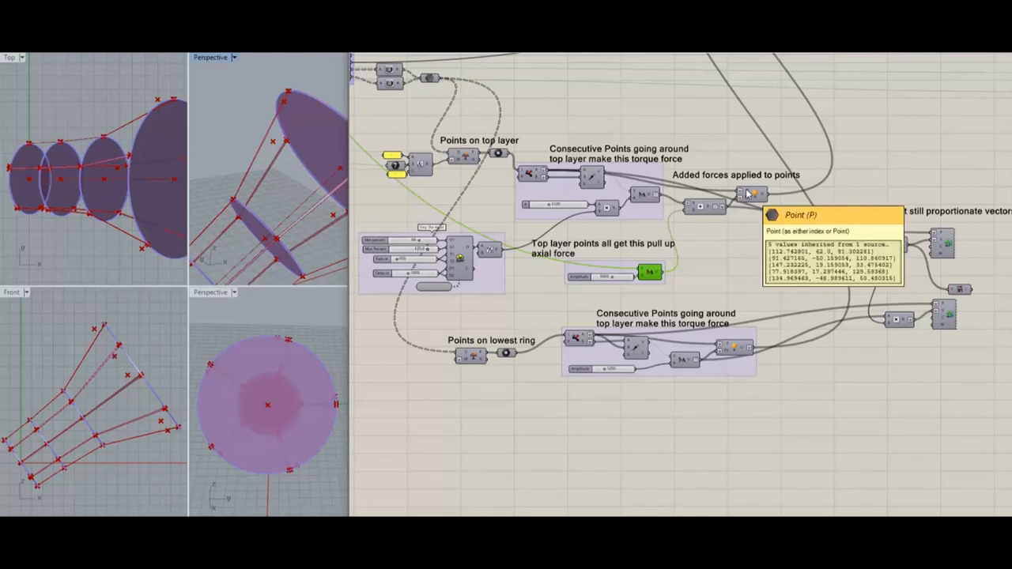
pyautogui.moveTo(731, 348)
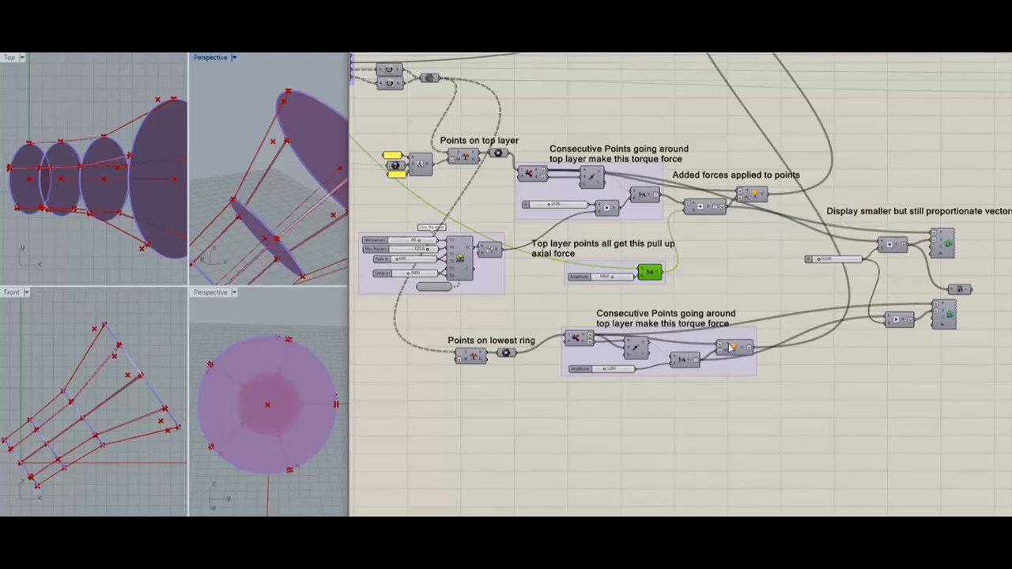
pyautogui.moveTo(722, 348)
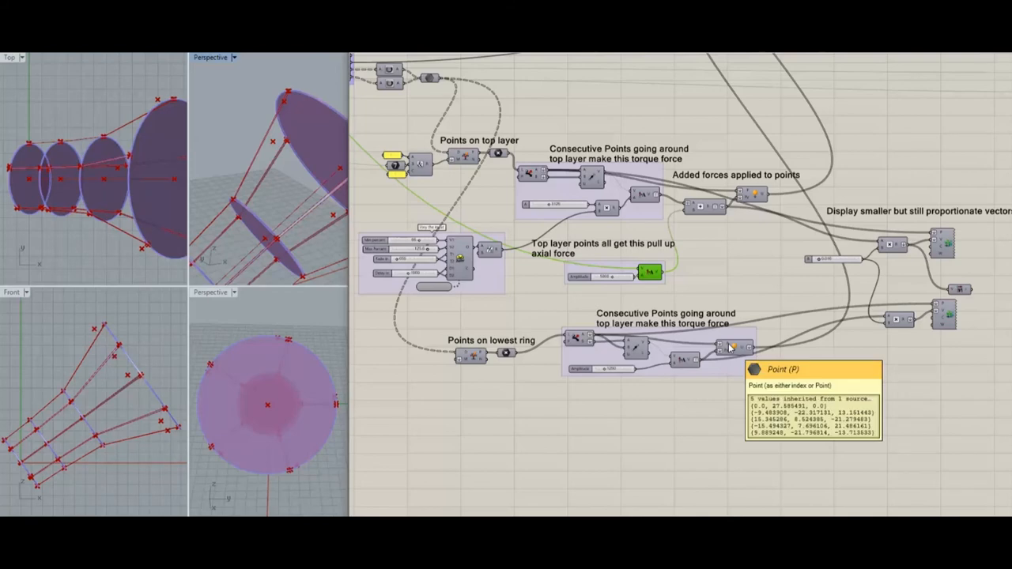
pyautogui.moveTo(710, 242)
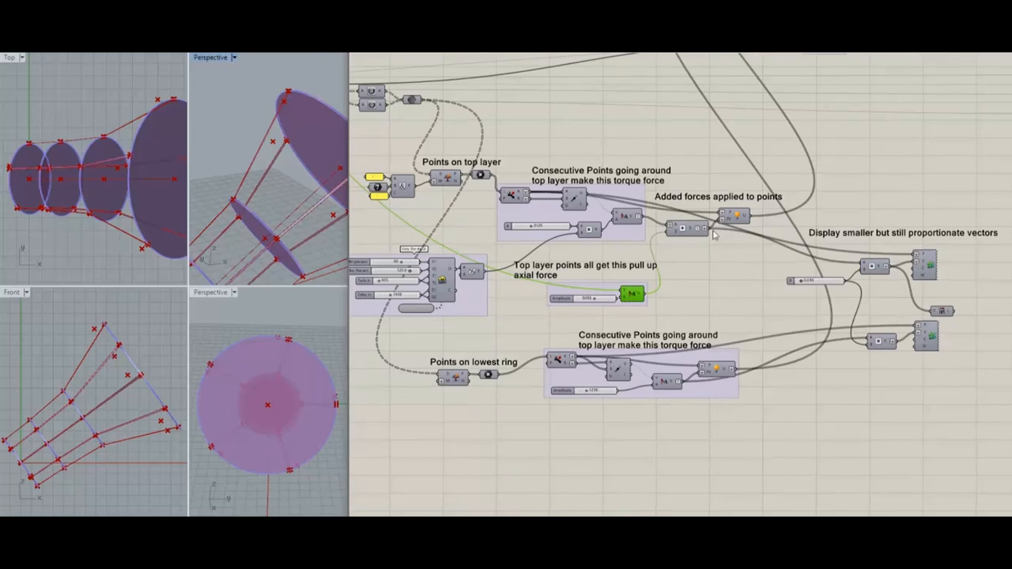
pyautogui.moveTo(630, 206)
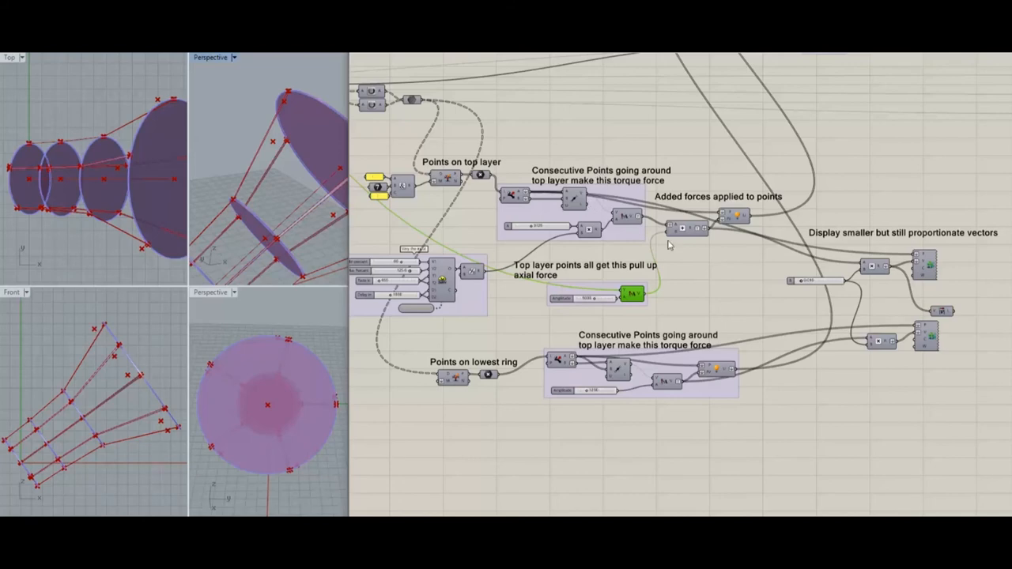
pyautogui.moveTo(633, 299)
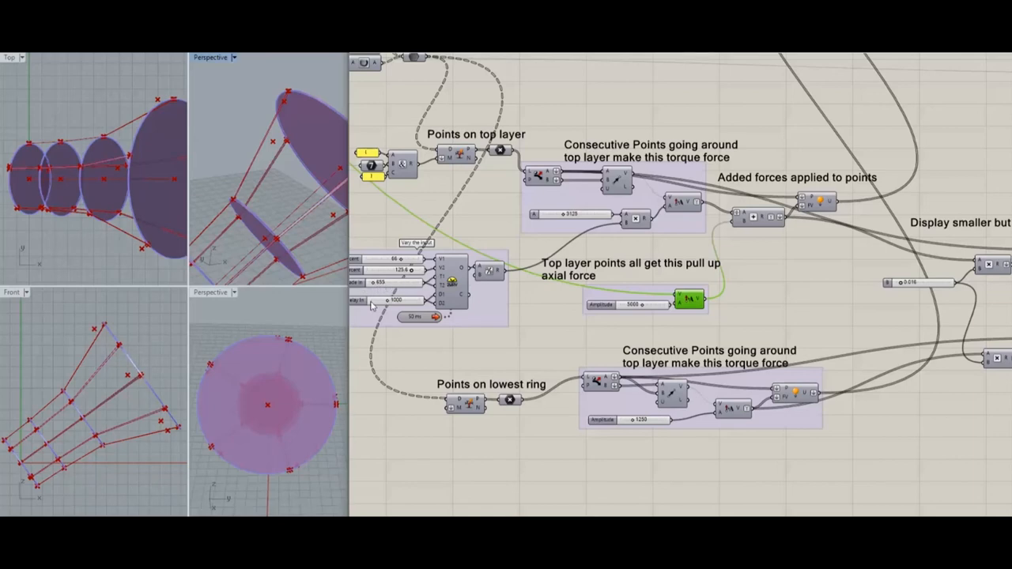
pyautogui.moveTo(506, 340)
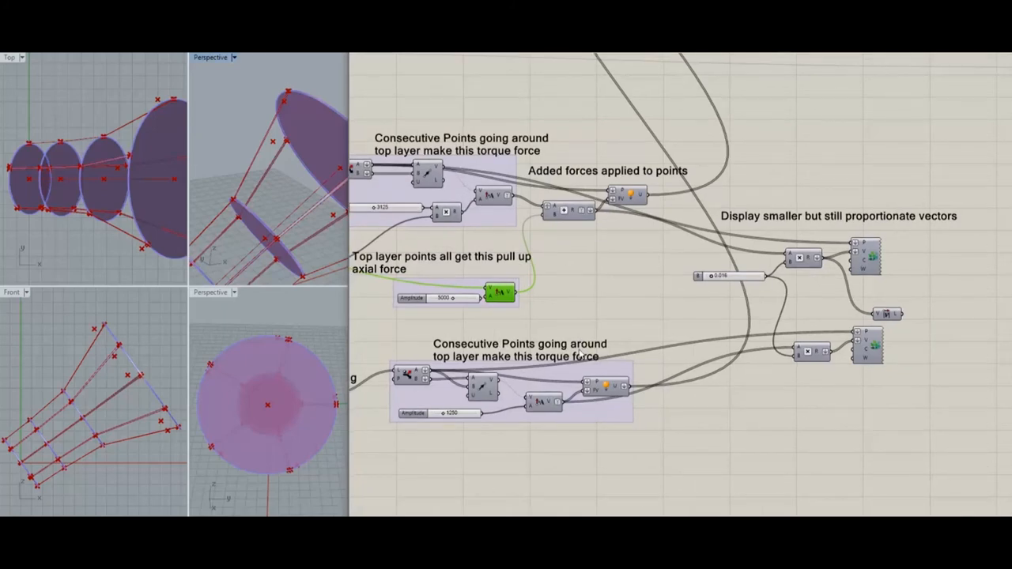
pyautogui.moveTo(522, 129)
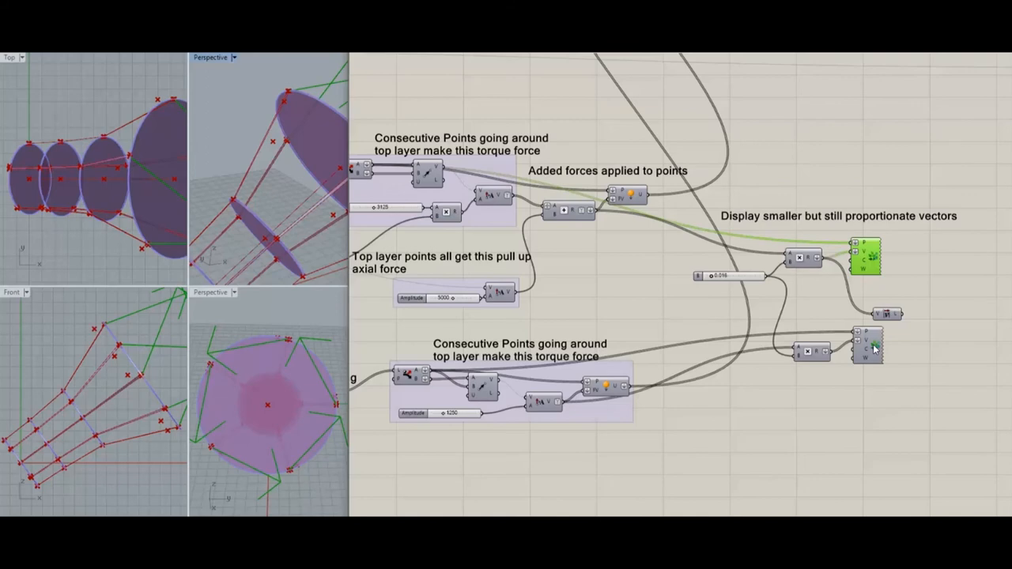
# - Turn on preview for the second Vector Display to show lowest-ring force vectors
pyautogui.rightClick(869, 332)
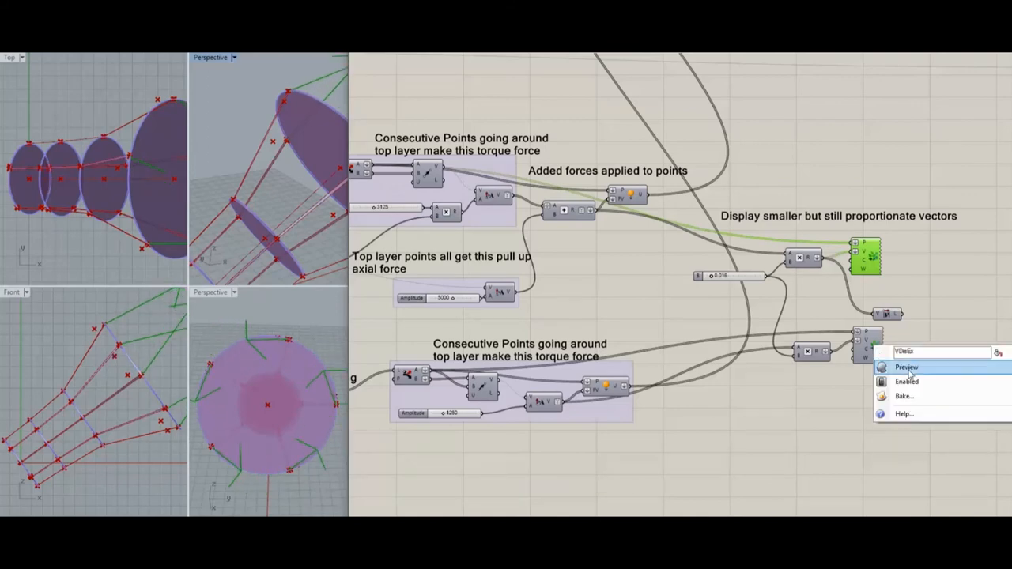
pyautogui.click(906, 367)
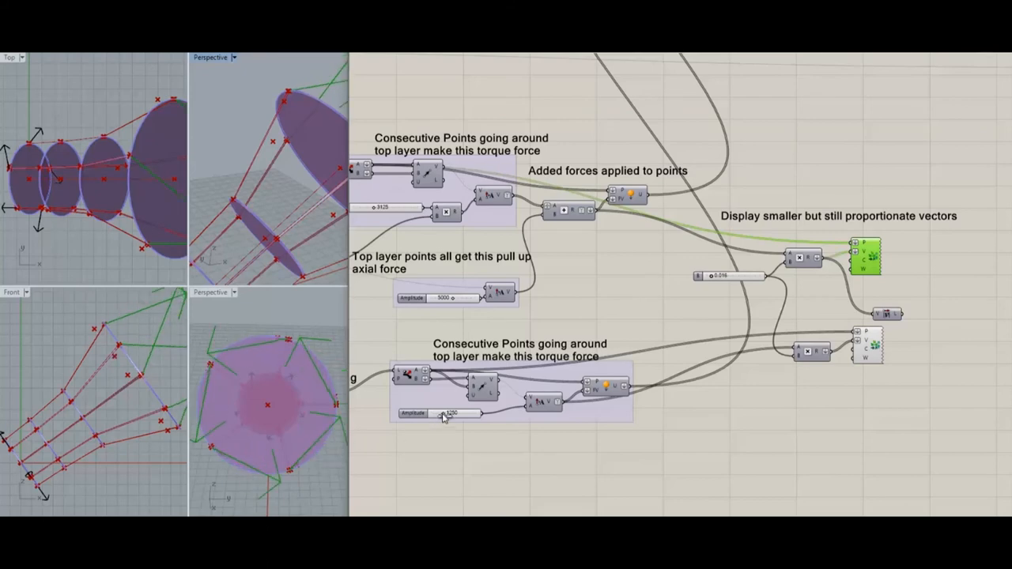
# - Lower the lowest-ring torque amplitude to 688 and reduce the axial pull amplitude
pyautogui.moveTo(446, 414); pyautogui.dragTo(455, 414)
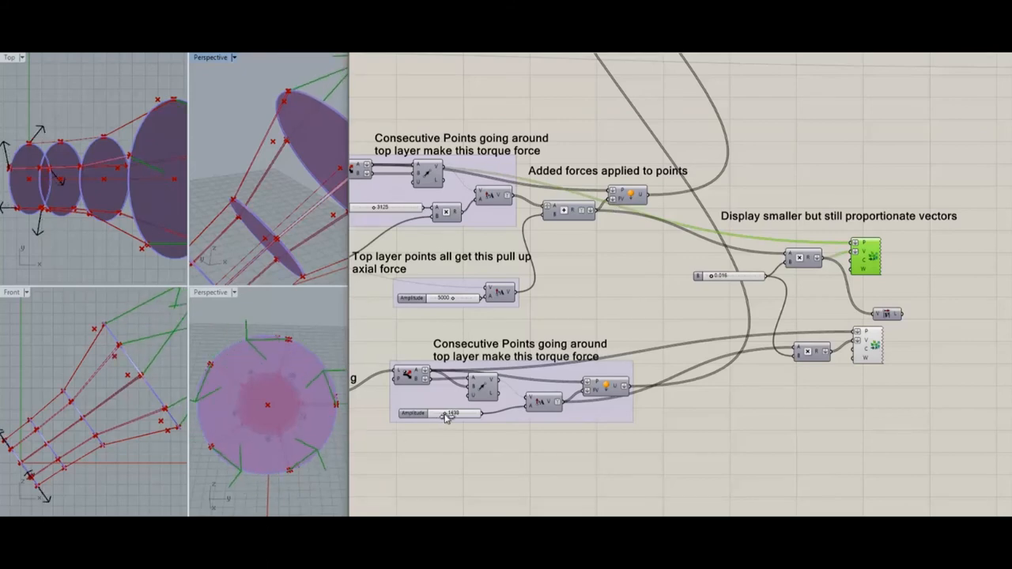
pyautogui.moveTo(446, 413); pyautogui.dragTo(439, 413)
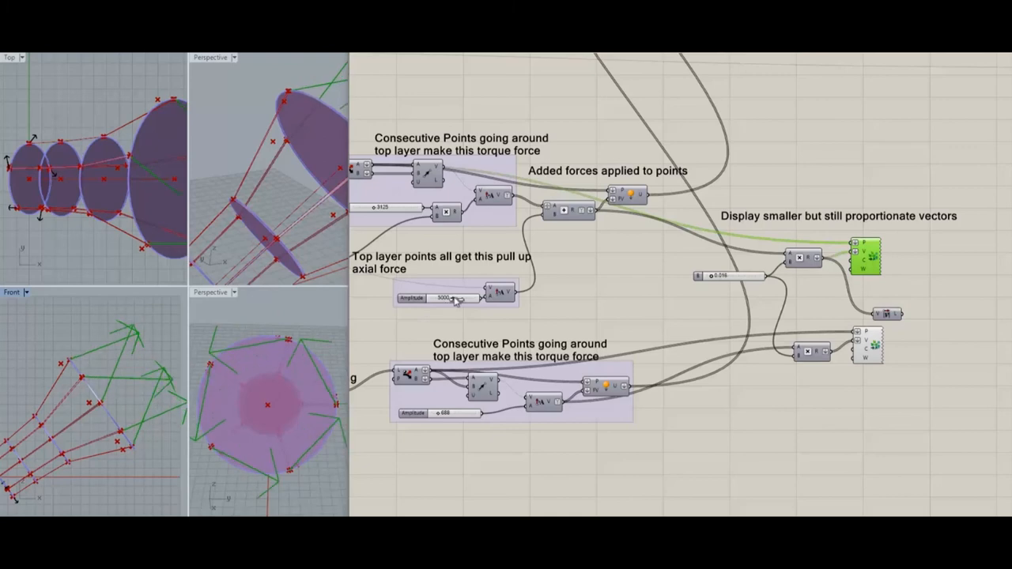
pyautogui.moveTo(454, 298); pyautogui.dragTo(470, 298)
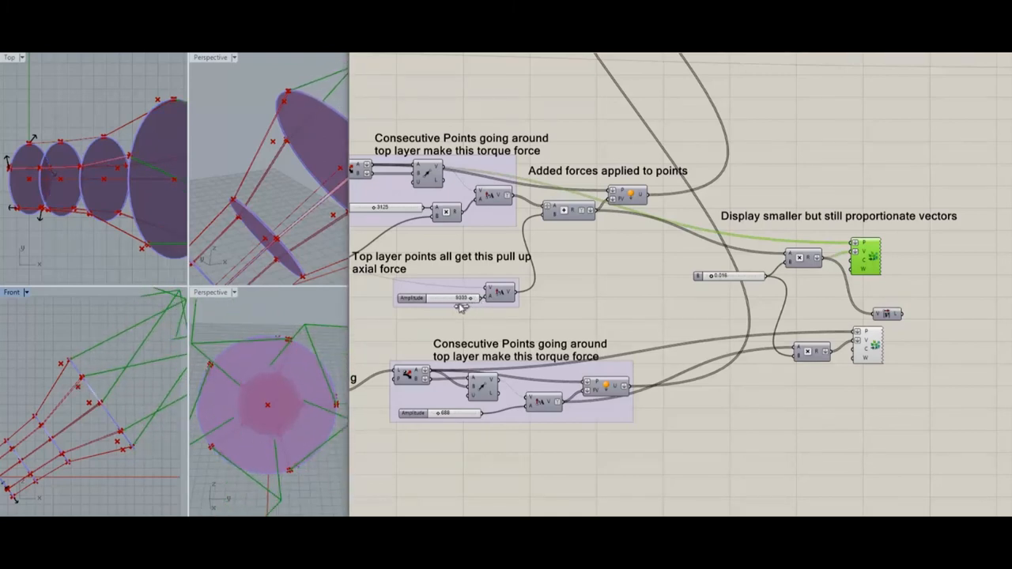
pyautogui.moveTo(443, 298); pyautogui.dragTo(466, 299)
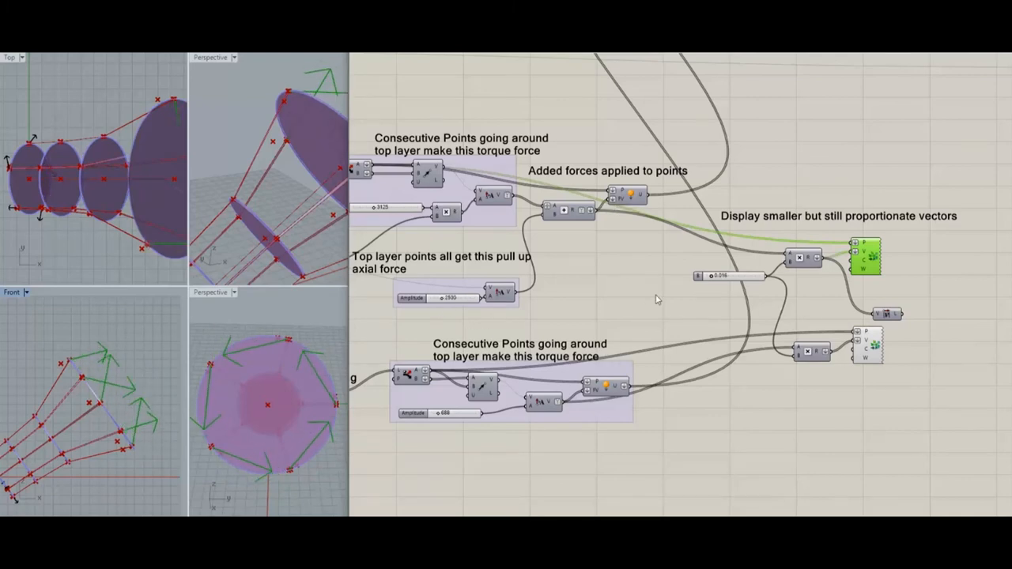
pyautogui.moveTo(427, 298); pyautogui.dragTo(443, 298)
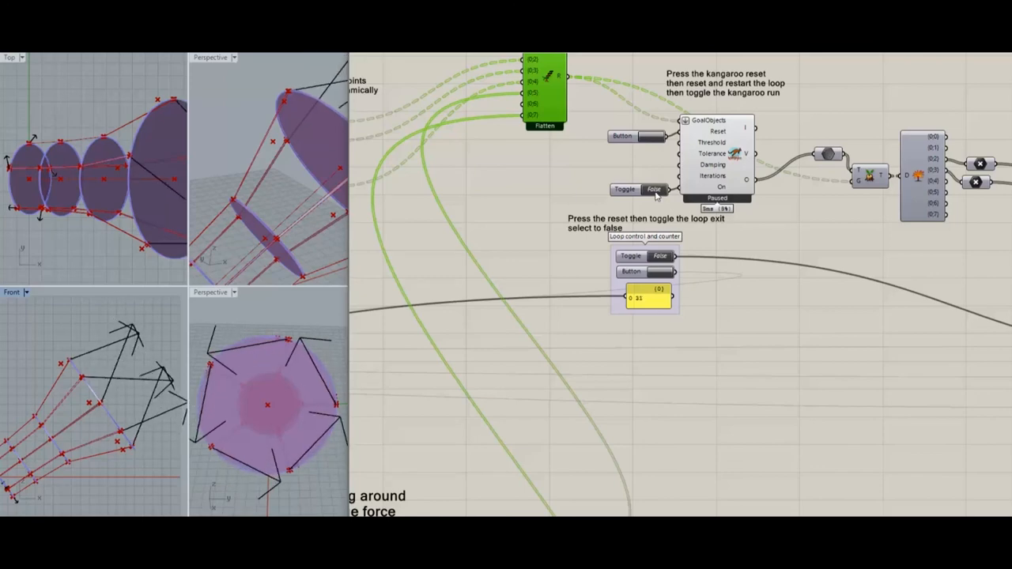
# - Switch on the Toggle feeding the Kangaroo solver's On input to run the simulation
pyautogui.click(653, 189)
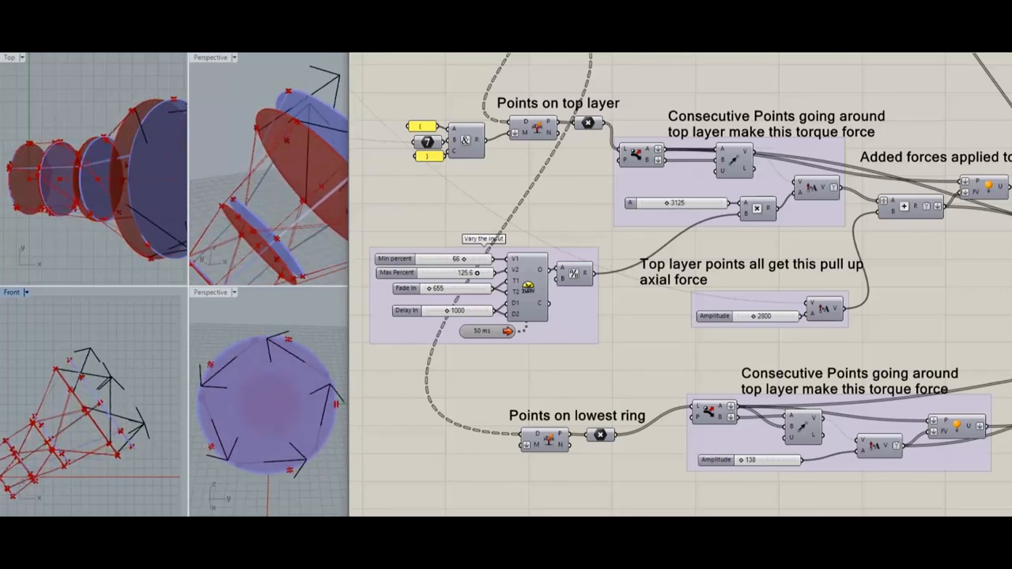
# - Drag the top-layer torque multiplier slider from 3125 up to 5139
pyautogui.moveTo(649, 203); pyautogui.dragTo(680, 203)
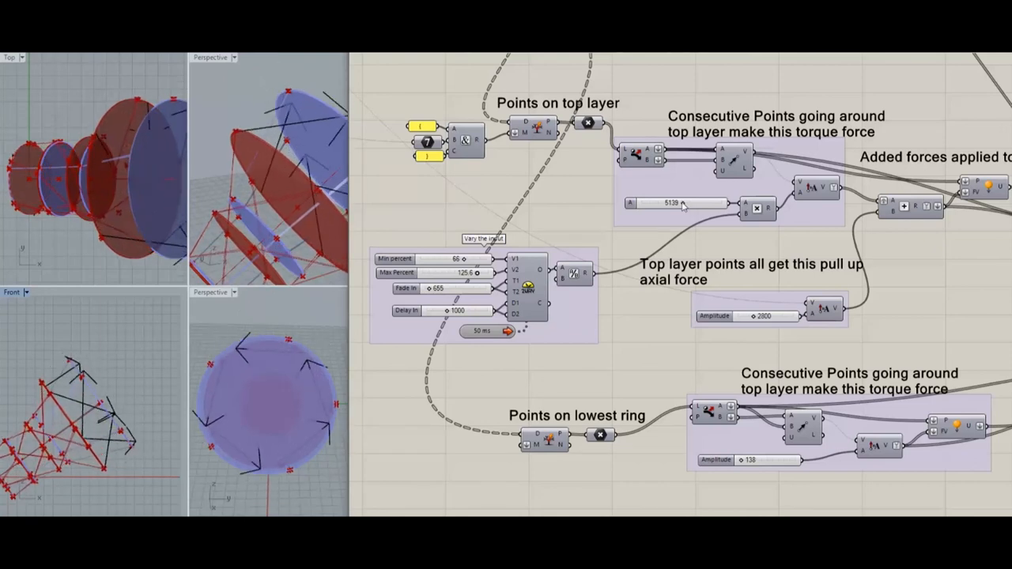